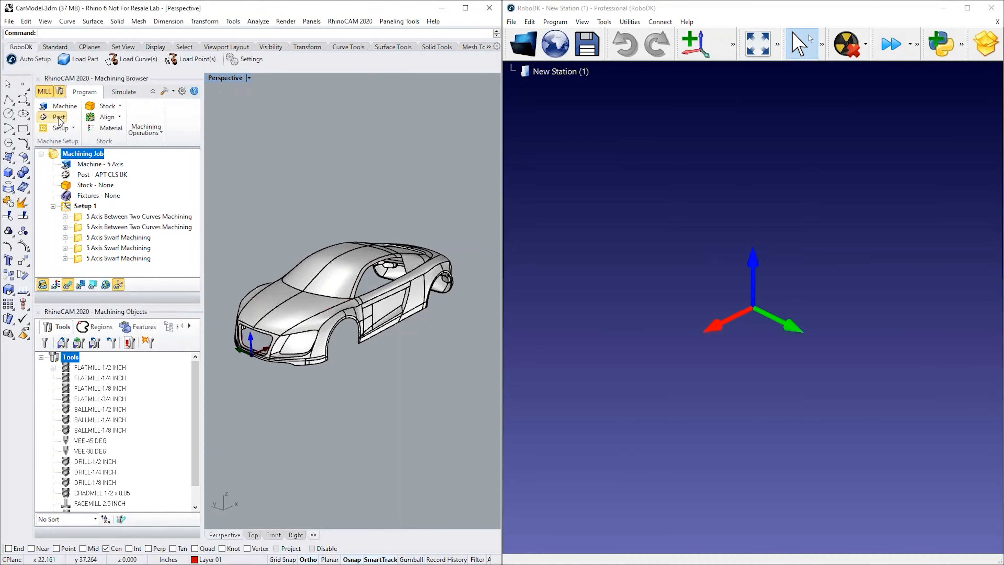
Post all operations of the RhinoCAM machining job to CarModel.apt
{"action": "left_click", "coordinate": [58, 116]}
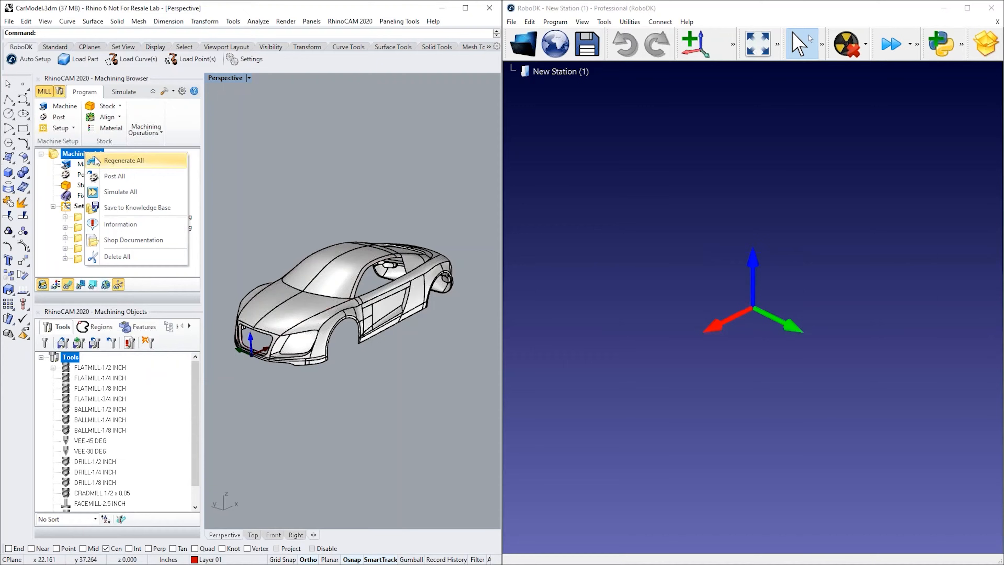
{"action": "left_click", "coordinate": [115, 176]}
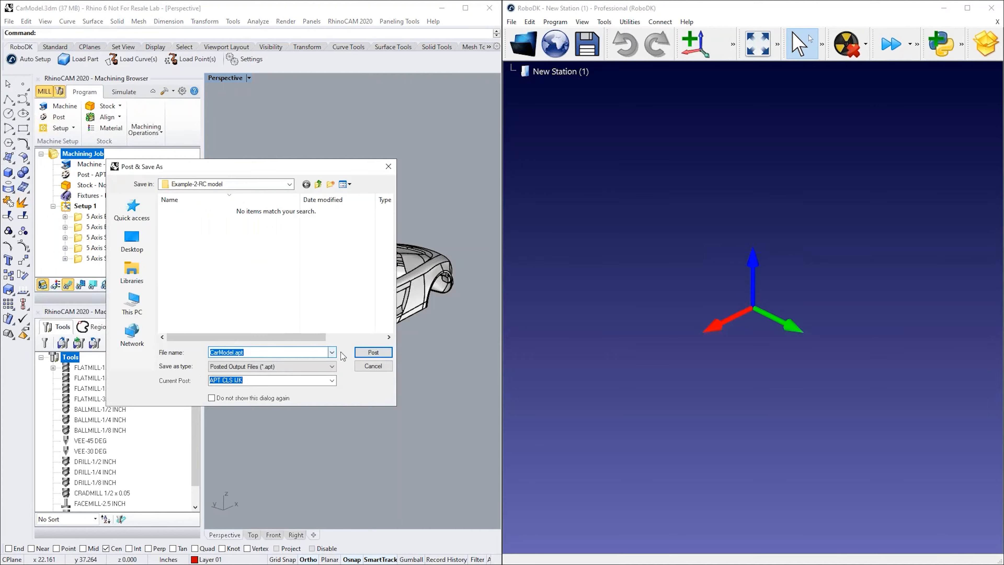
{"action": "left_click", "coordinate": [373, 352]}
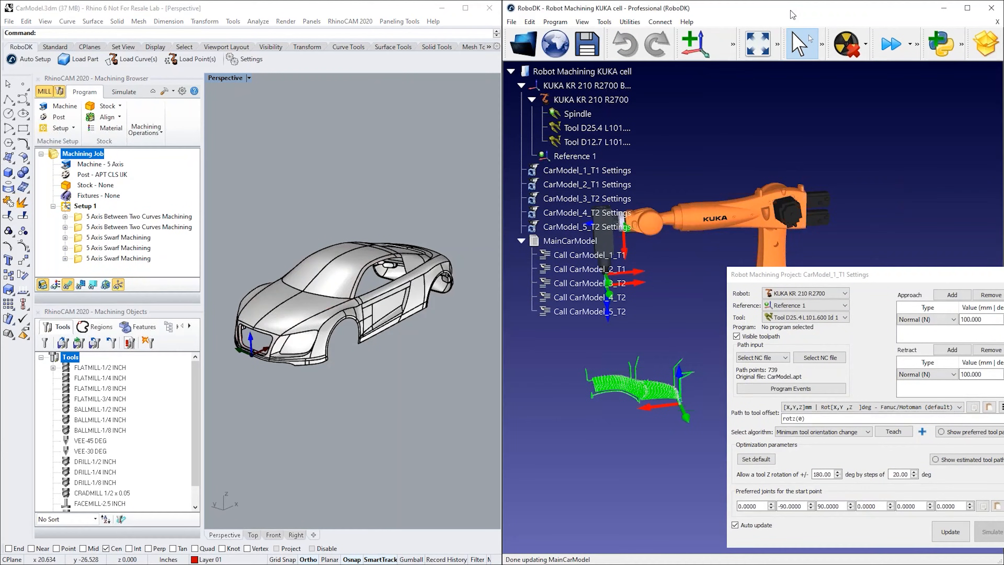
Update all five CarModel machining settings into programs and review the first project's settings
{"action": "left_click", "coordinate": [968, 8]}
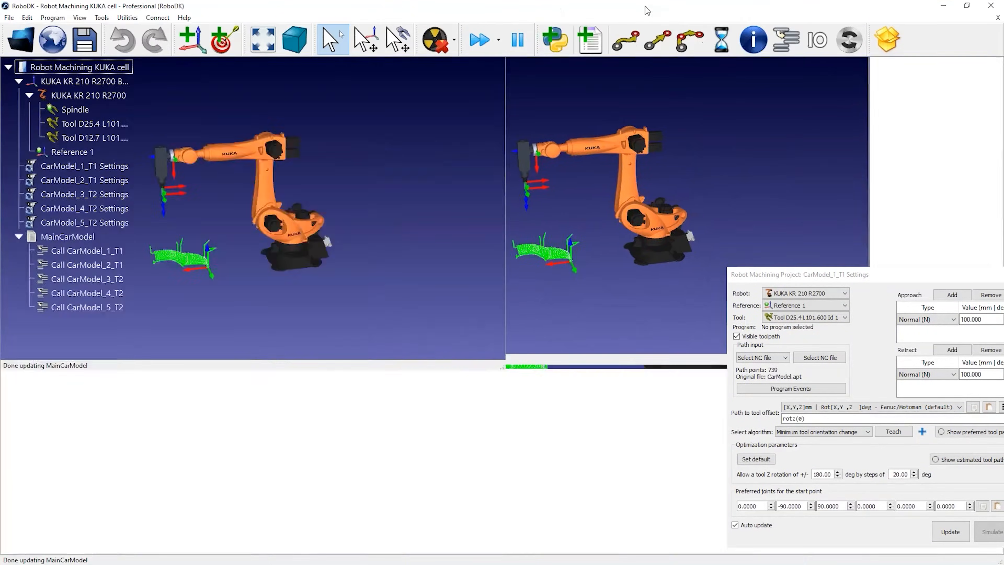
{"action": "left_click", "coordinate": [88, 250]}
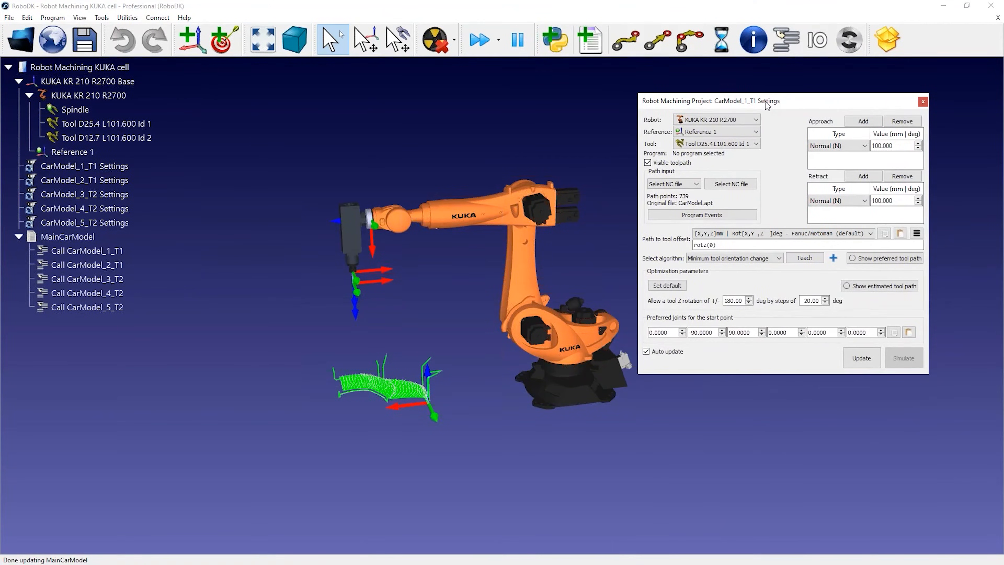
{"action": "left_click", "coordinate": [84, 166]}
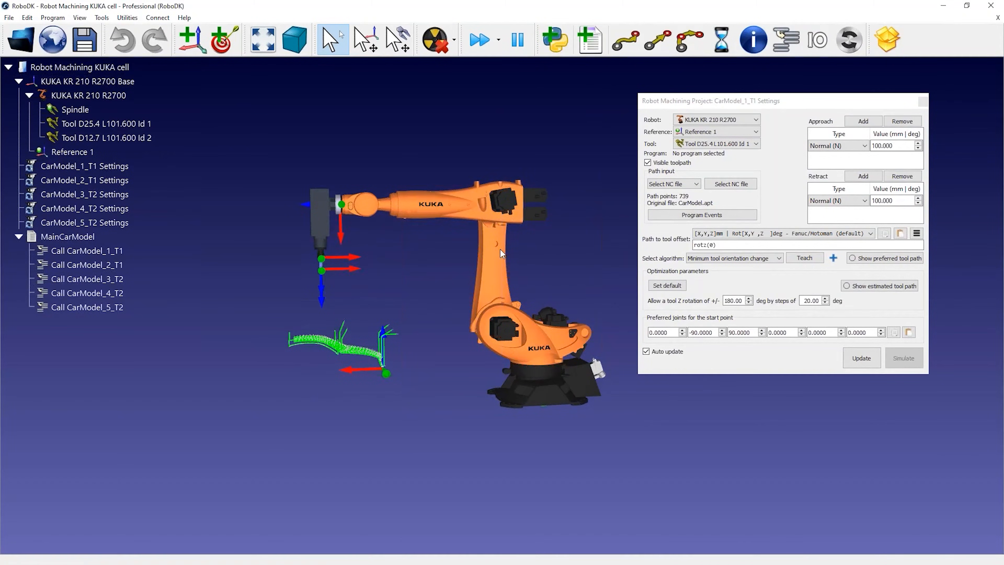
{"action": "mouse_move", "coordinate": [150, 217]}
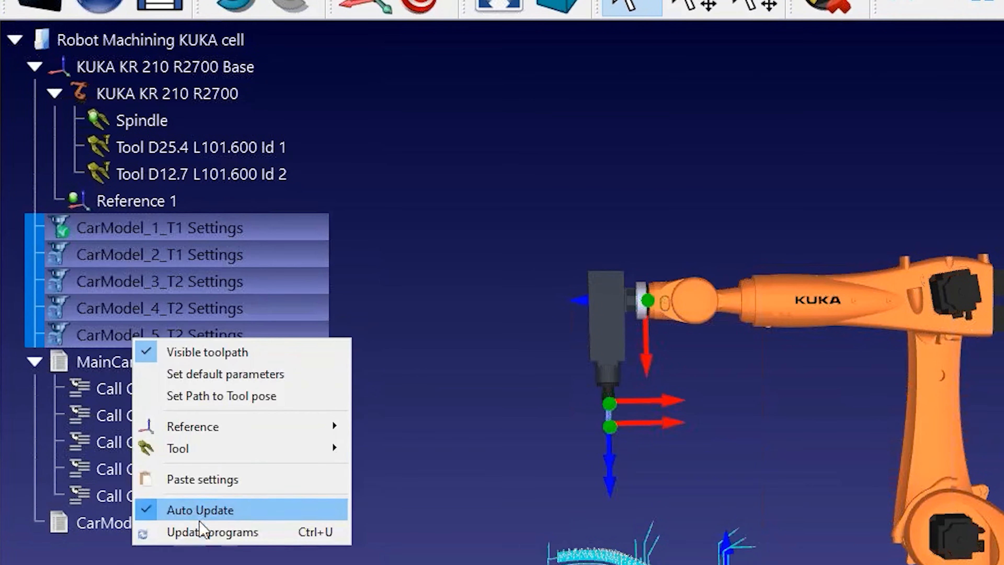
{"action": "left_click", "coordinate": [200, 510]}
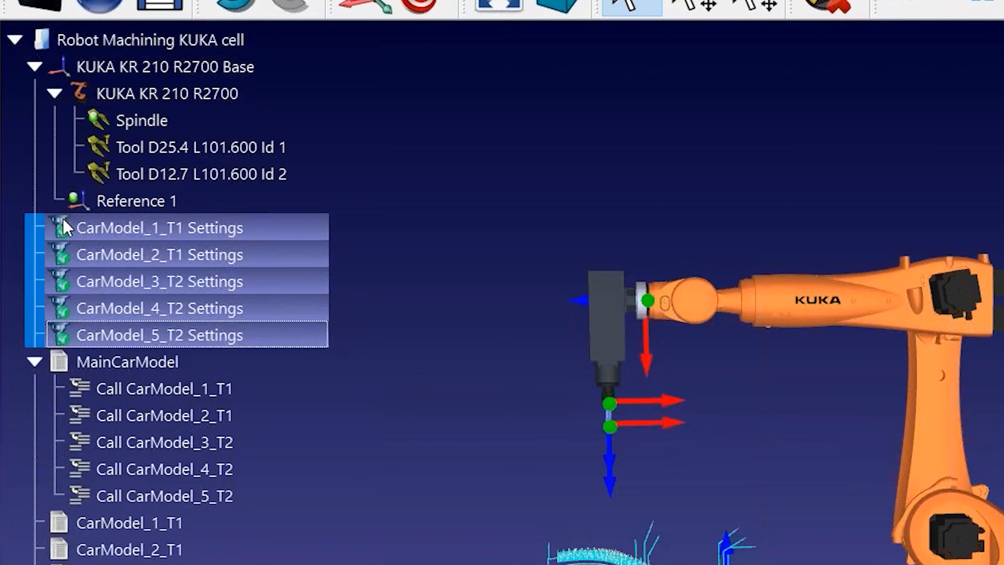
{"action": "double_click", "coordinate": [159, 228]}
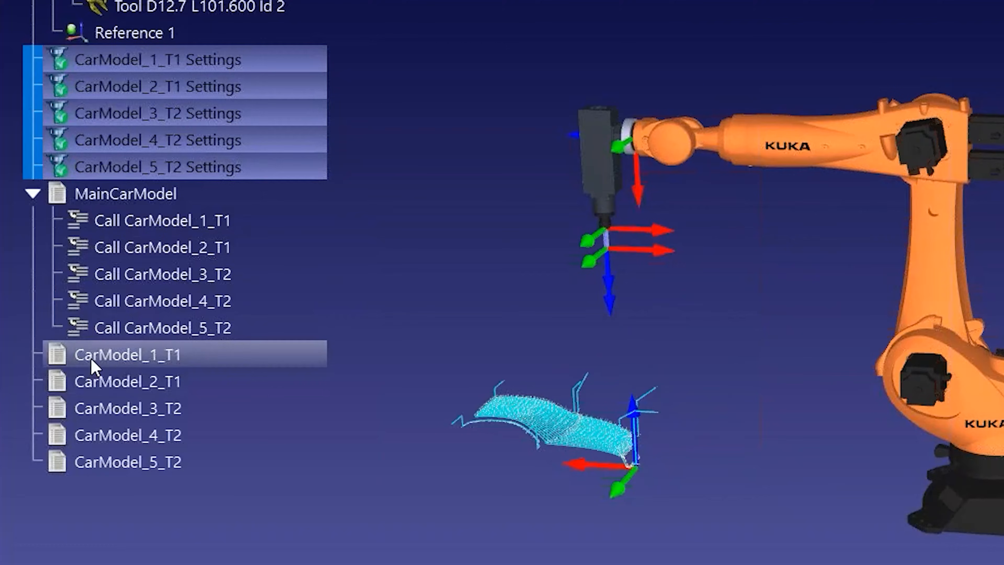
{"action": "right_click", "coordinate": [127, 354]}
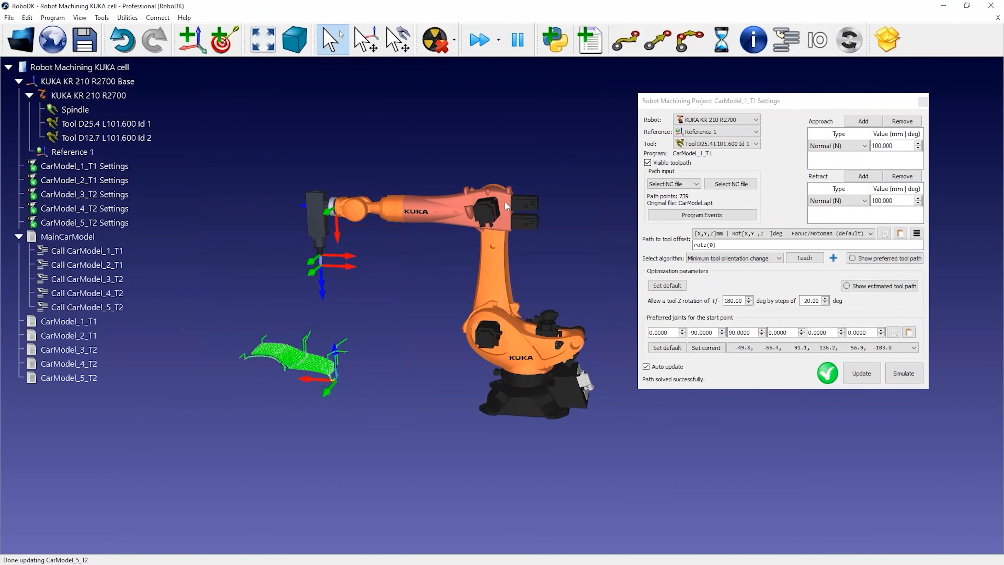
{"action": "mouse_move", "coordinate": [458, 212]}
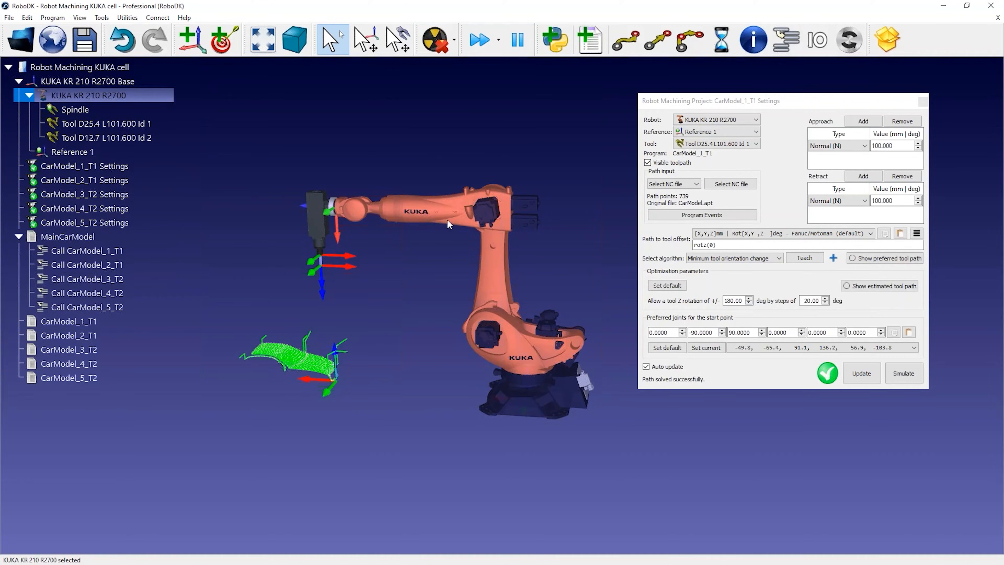
{"action": "right_click", "coordinate": [448, 225]}
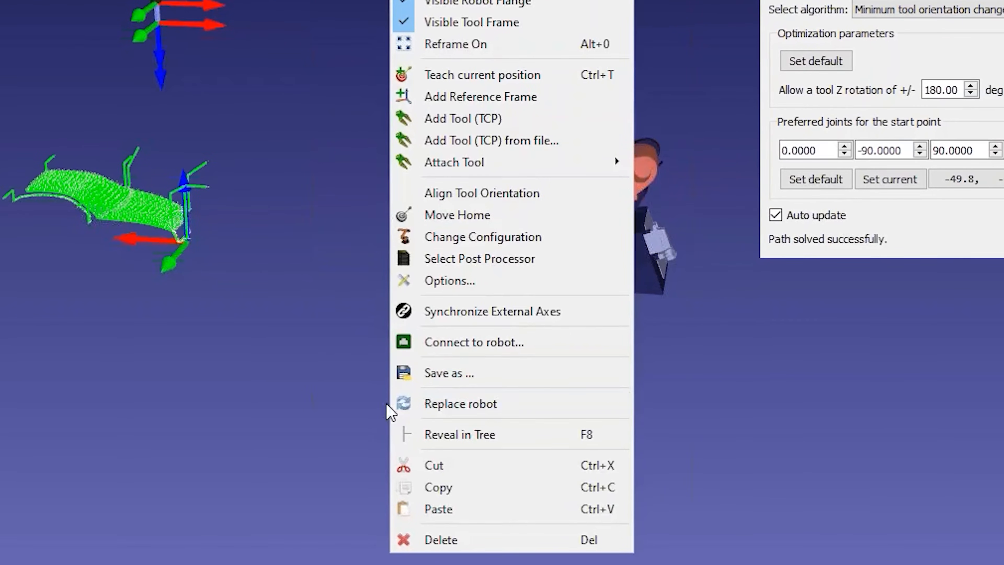
{"action": "mouse_move", "coordinate": [460, 403]}
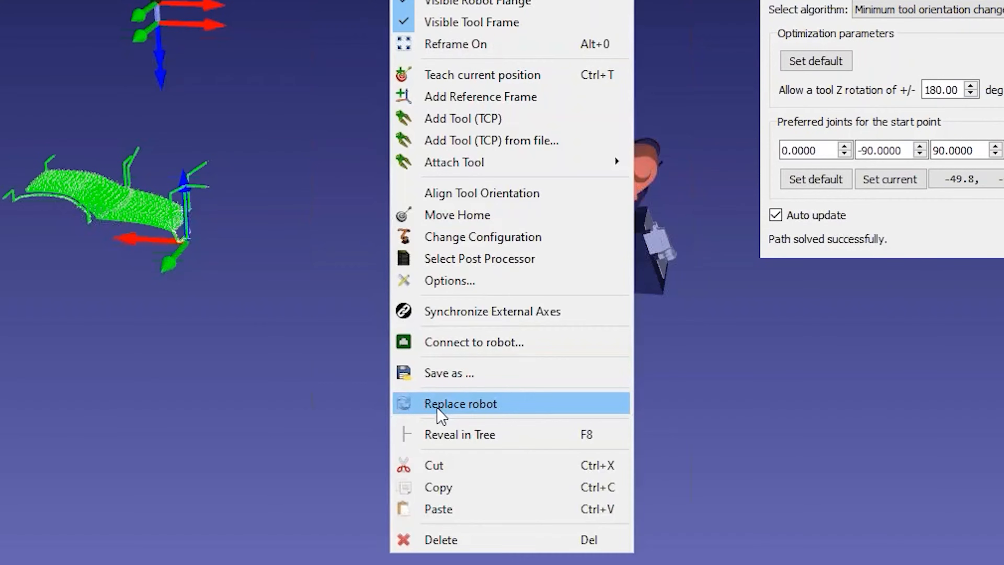
{"action": "left_click", "coordinate": [460, 403]}
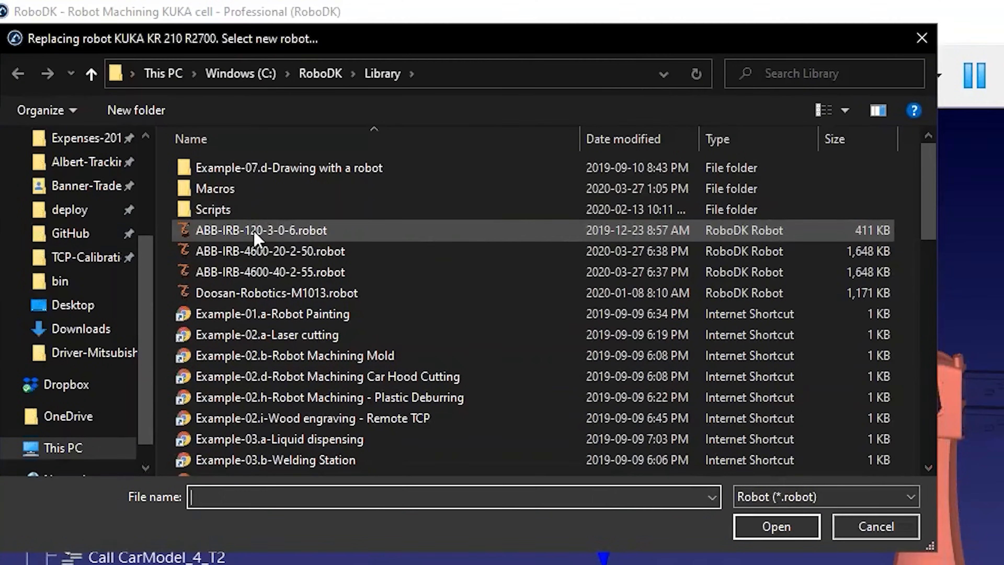
{"action": "left_click", "coordinate": [270, 272]}
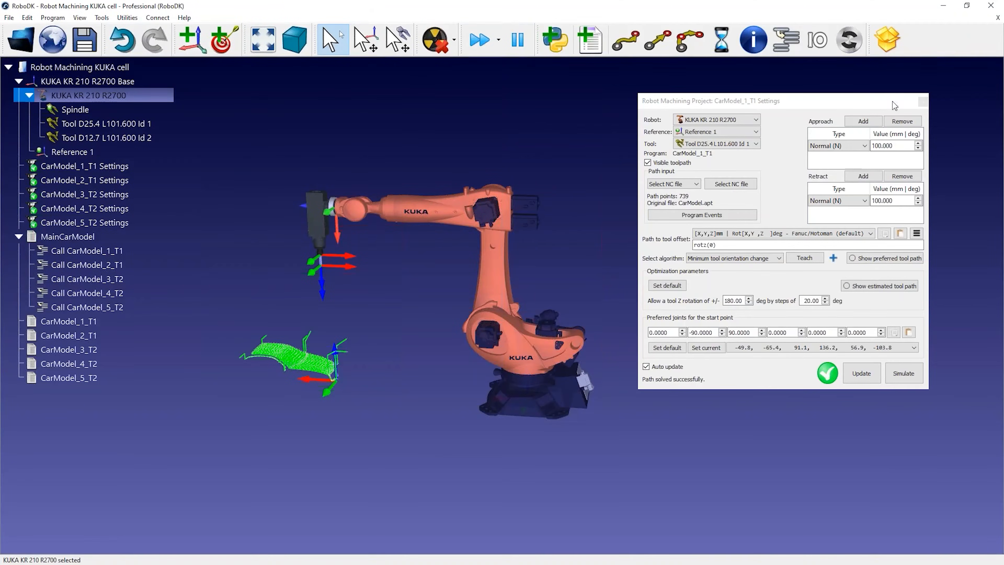
{"action": "left_click", "coordinate": [922, 101]}
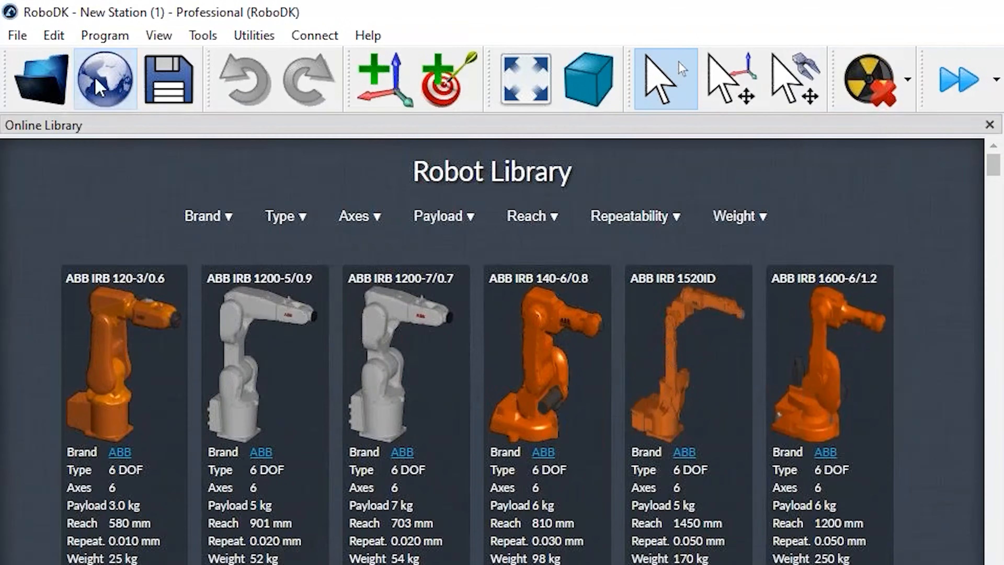
{"action": "mouse_move", "coordinate": [18, 35]}
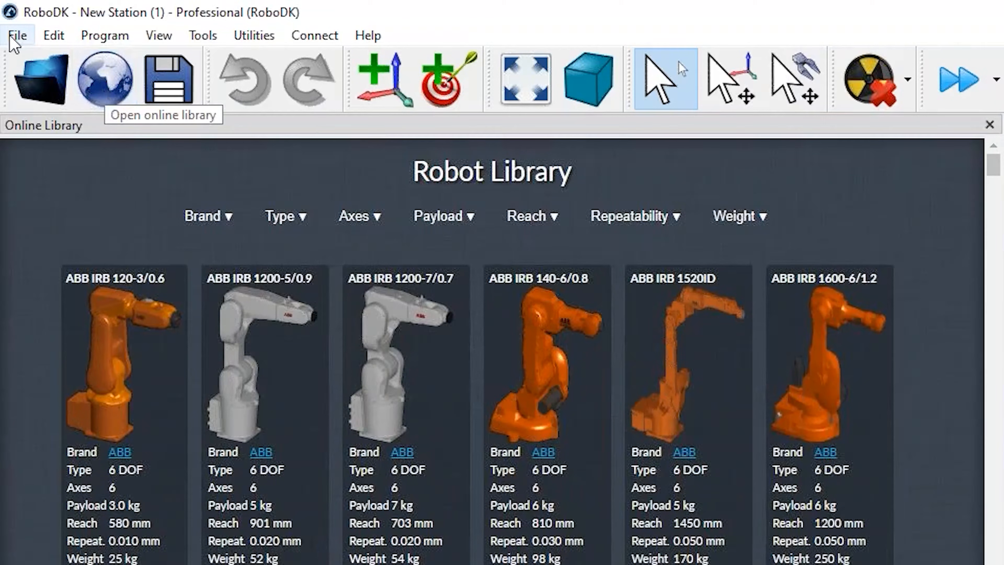
Filter the online library to ABB robots and download the IRB 4600-20/2.50 into the station
{"action": "left_click", "coordinate": [18, 35]}
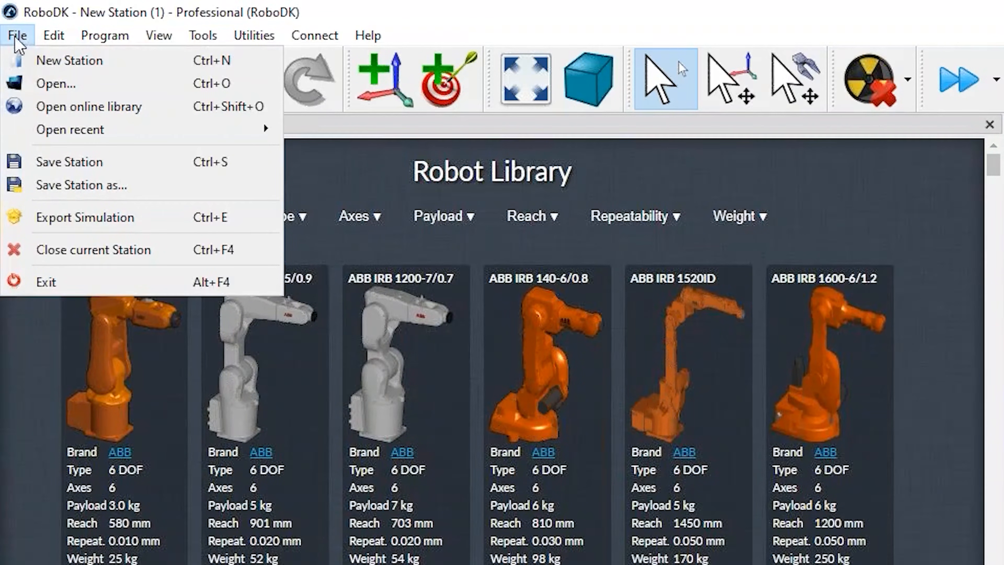
{"action": "mouse_move", "coordinate": [888, 207]}
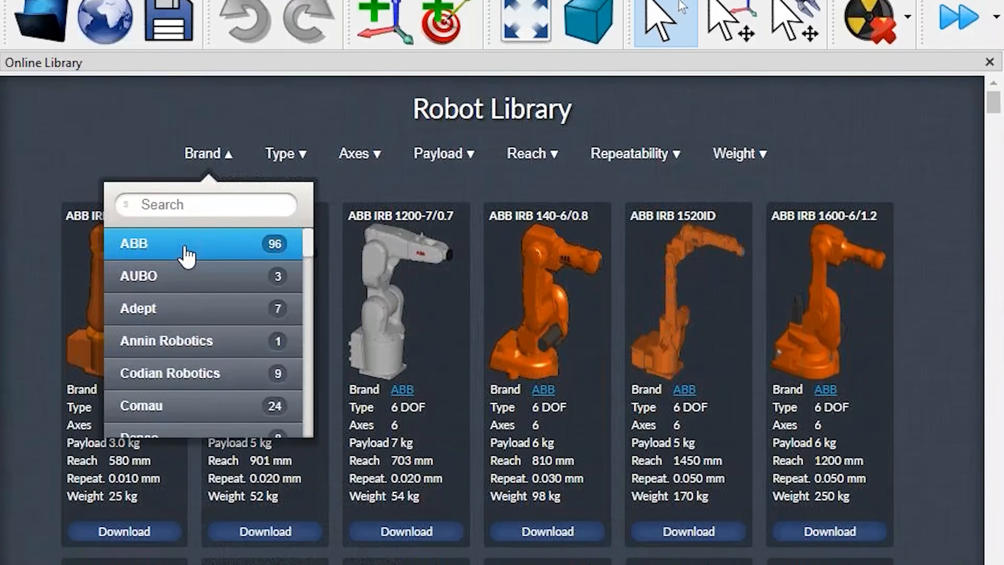
{"action": "left_click", "coordinate": [134, 244]}
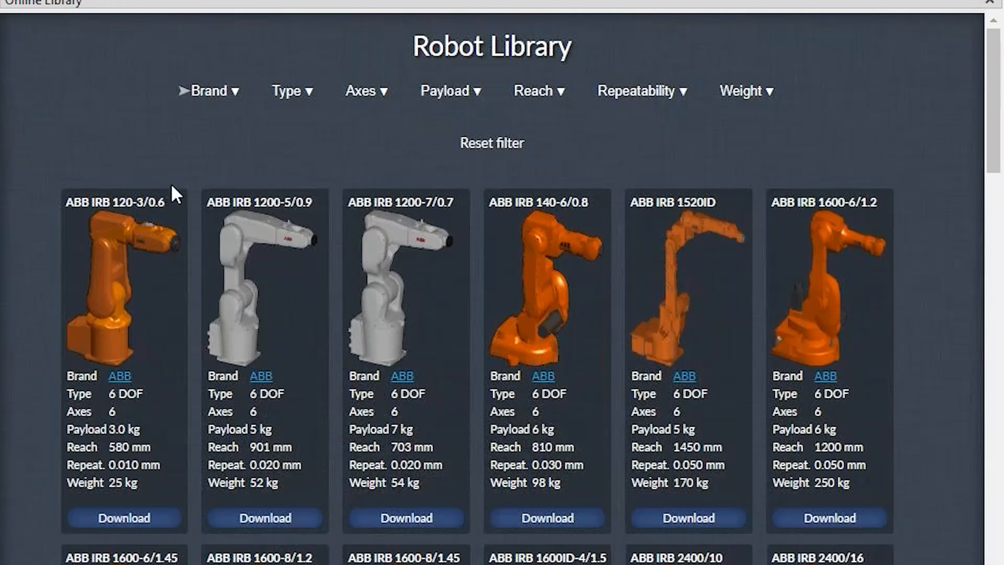
{"action": "mouse_move", "coordinate": [470, 99]}
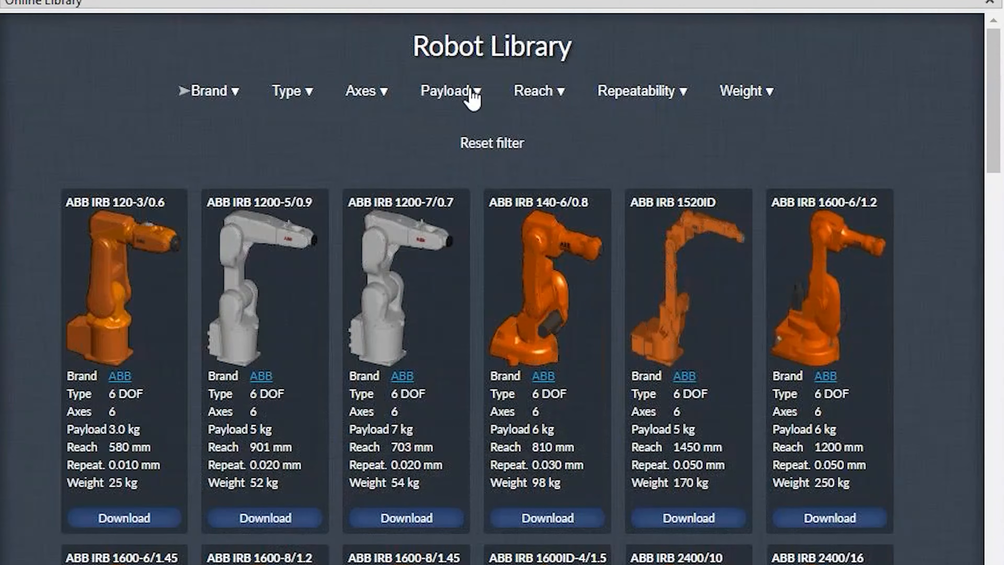
{"action": "scroll", "scroll_direction": "down", "scroll_amount": 3}
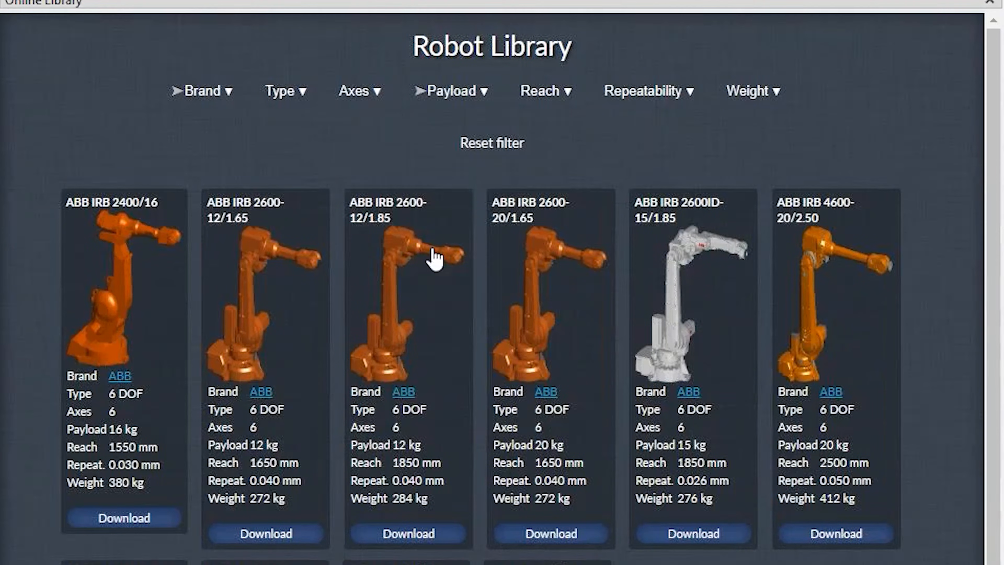
{"action": "mouse_move", "coordinate": [811, 347]}
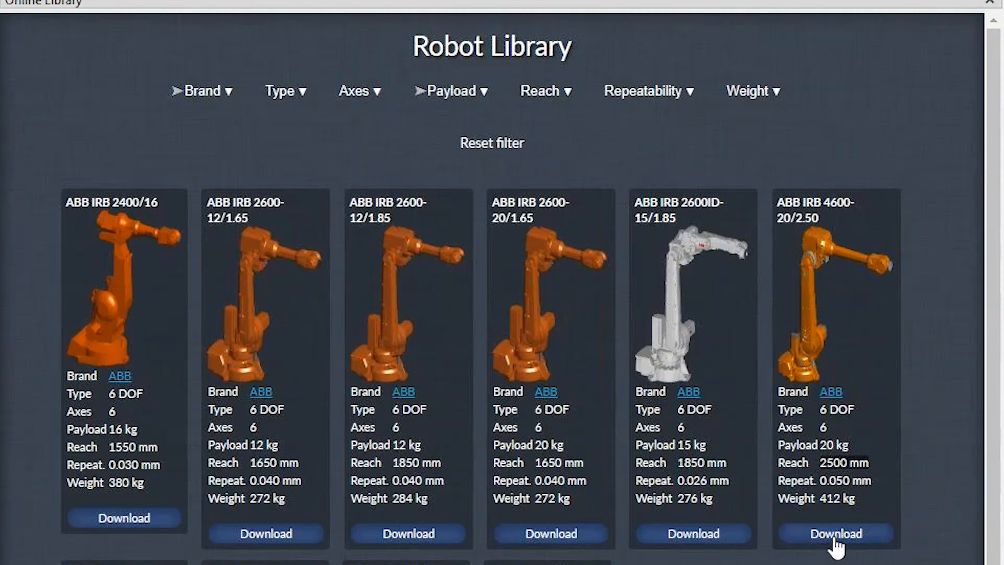
{"action": "left_click", "coordinate": [835, 533]}
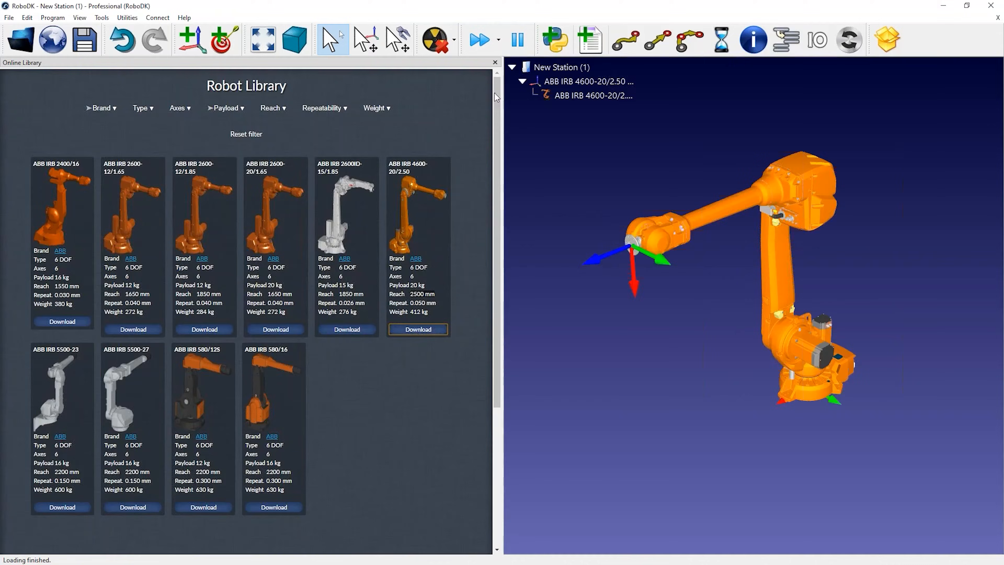
Browse for a station file to load, then cancel without loading anything
{"action": "left_click", "coordinate": [494, 62]}
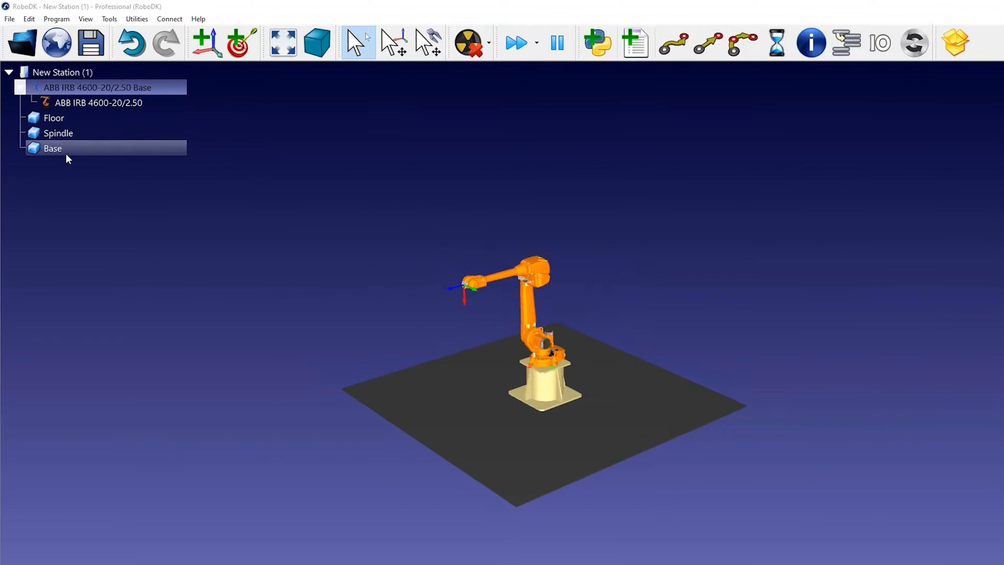
{"action": "left_click", "coordinate": [22, 42]}
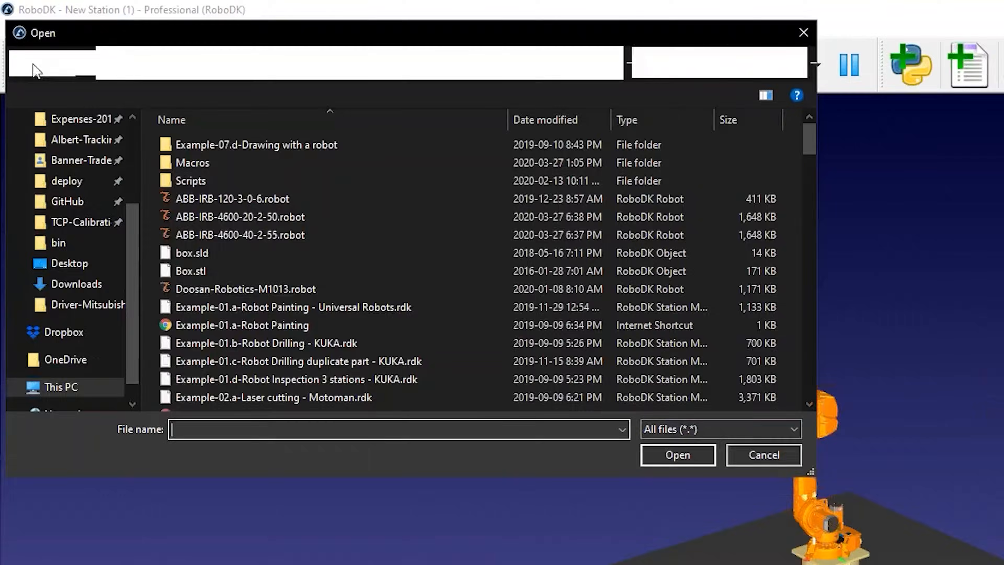
{"action": "left_click", "coordinate": [677, 454]}
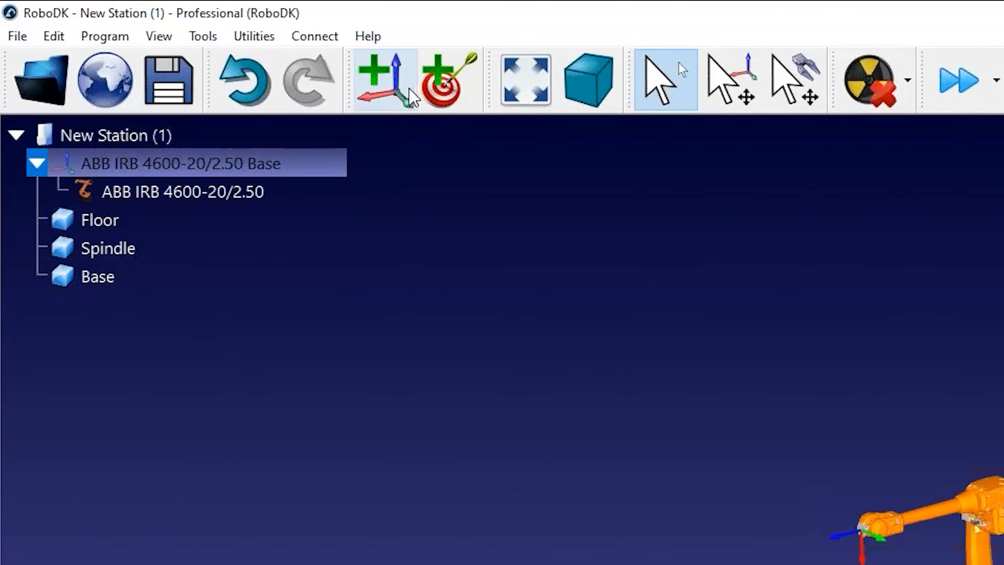
{"action": "mouse_move", "coordinate": [384, 83]}
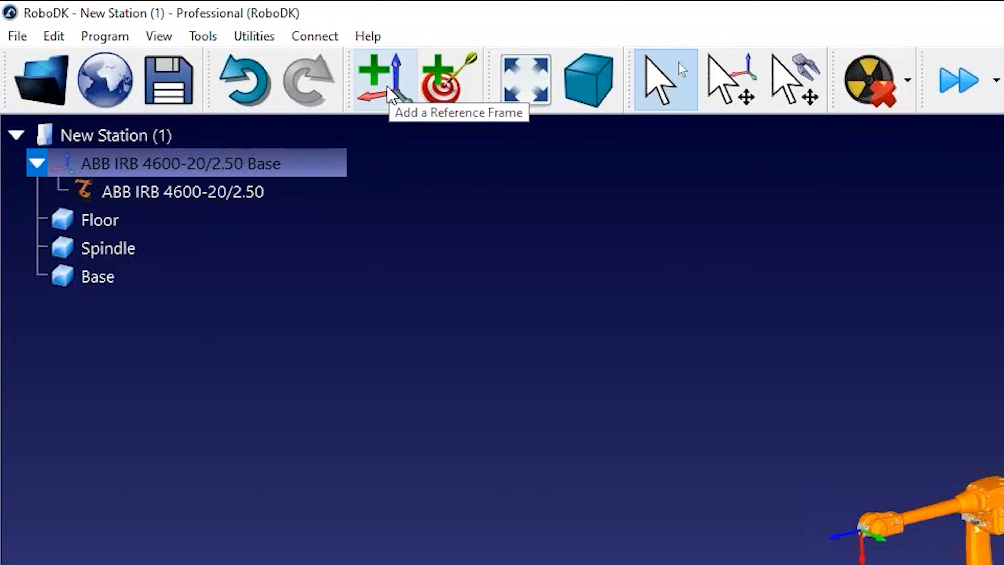
Add Frame 2, attach Floor to it and move the Spindle onto the robot
{"action": "left_click", "coordinate": [103, 36]}
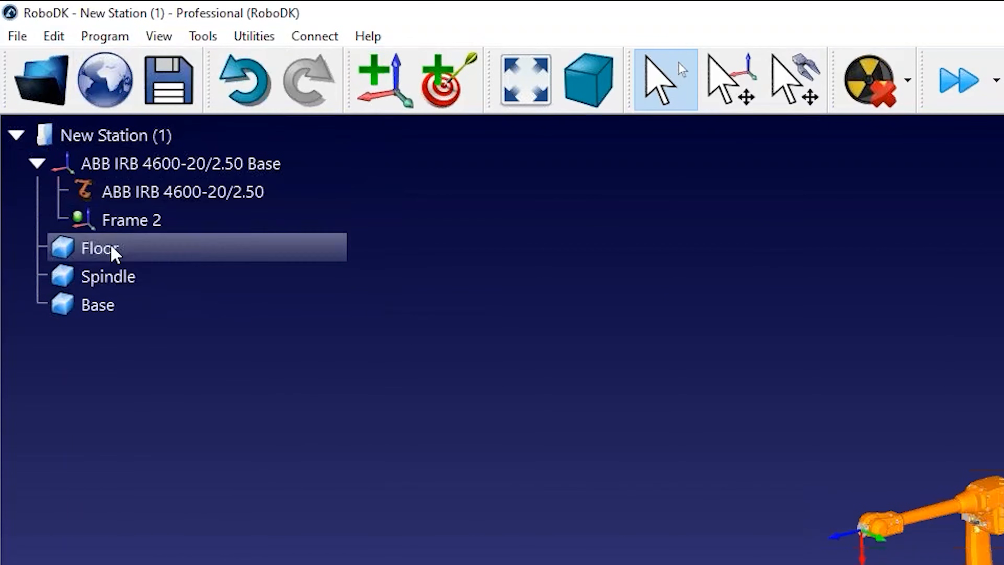
{"action": "left_click", "coordinate": [108, 276]}
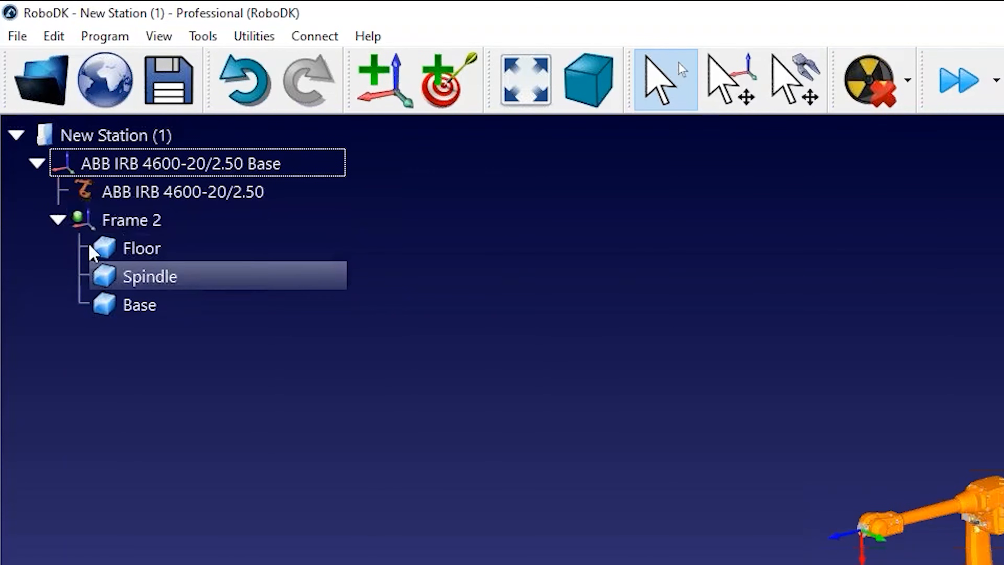
{"action": "left_click", "coordinate": [148, 276]}
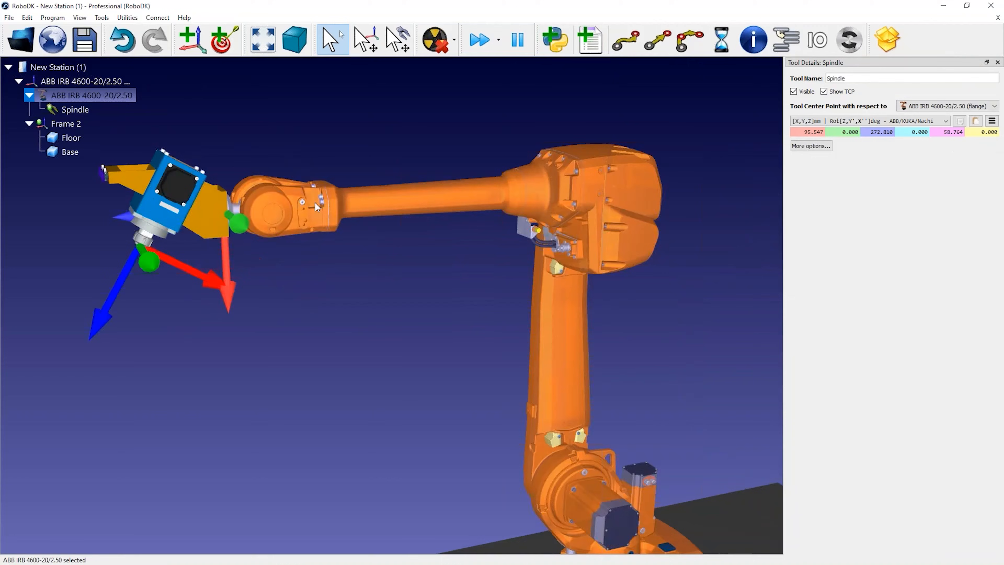
Review the Spindle tool geometry options and set its TCP near 96.4, 0, 273.4 mm
{"action": "left_click", "coordinate": [809, 146]}
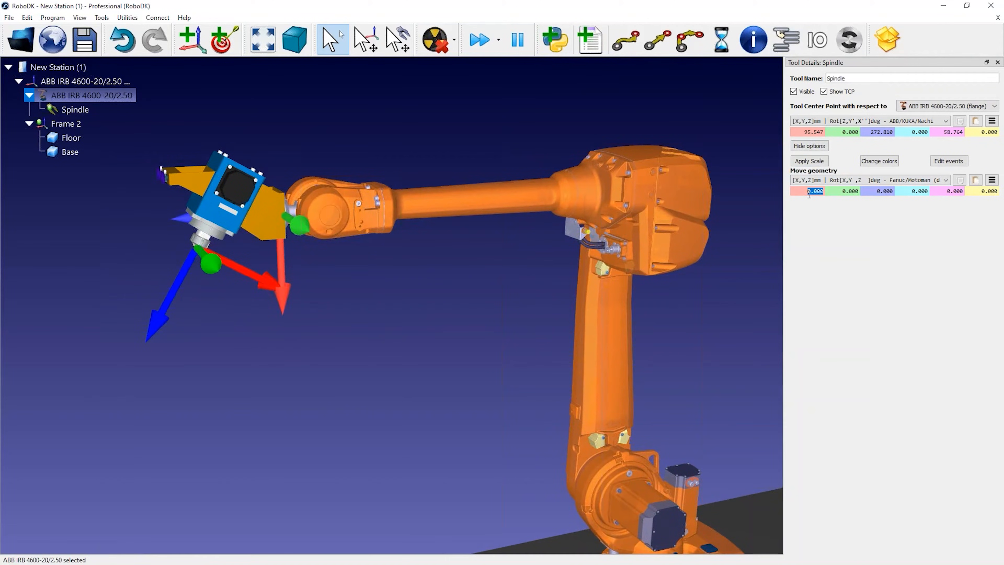
{"action": "left_click", "coordinate": [809, 145]}
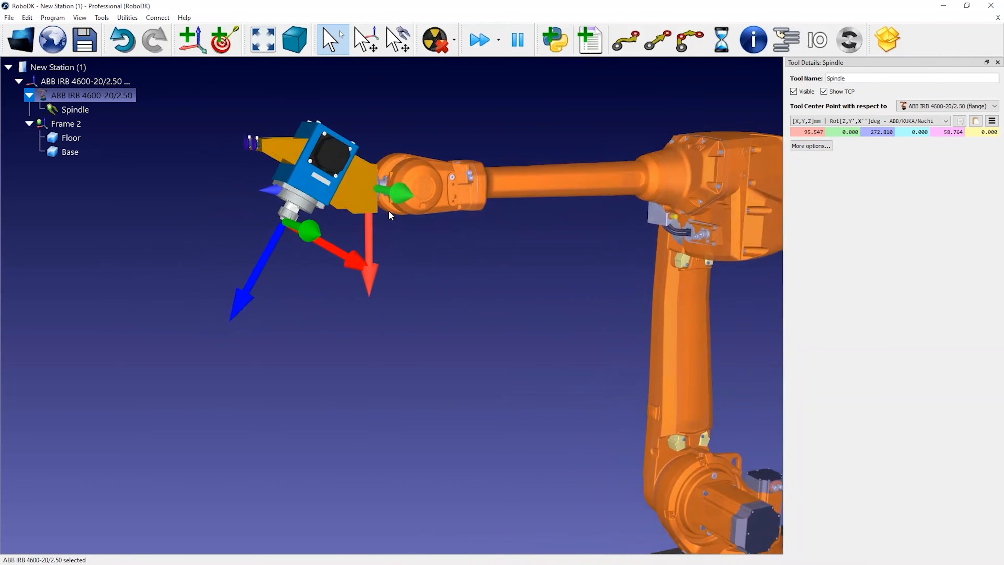
{"action": "left_click_drag", "start_coordinate": [389, 216], "coordinate": [365, 262]}
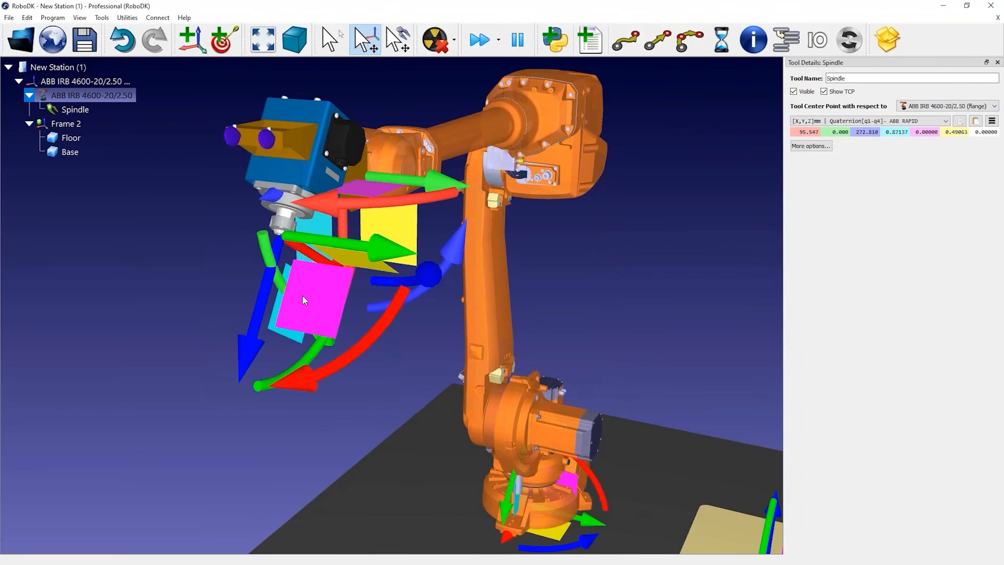
{"action": "key", "text": "alt"}
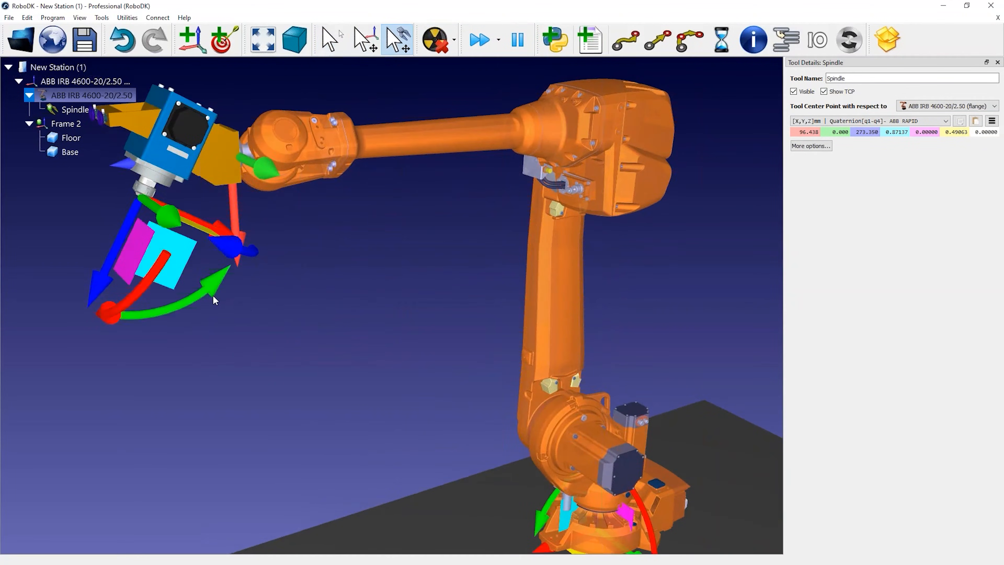
{"action": "left_click", "coordinate": [332, 40]}
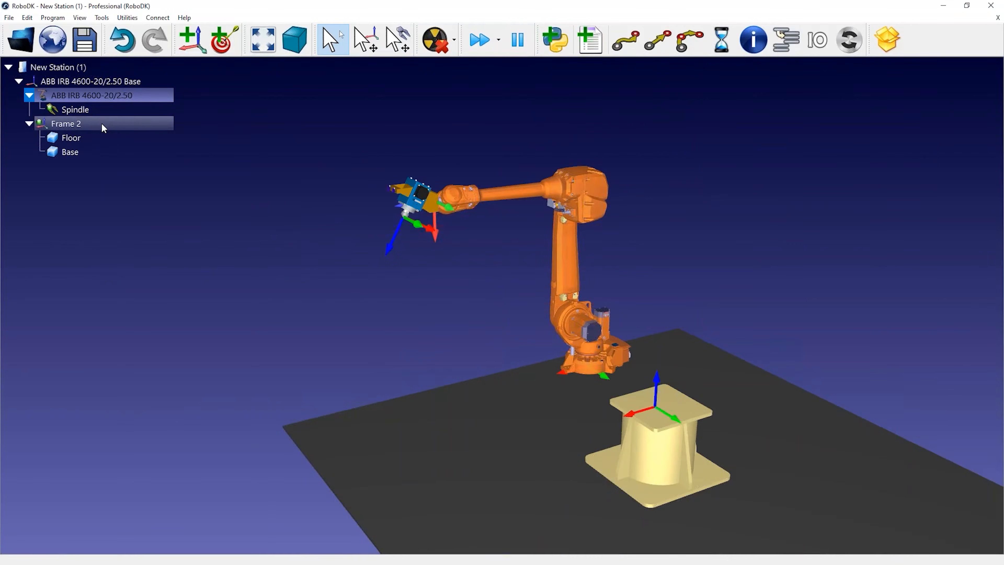
Rename Frame 2 to WCS in its Frame Details panel
{"action": "double_click", "coordinate": [66, 123]}
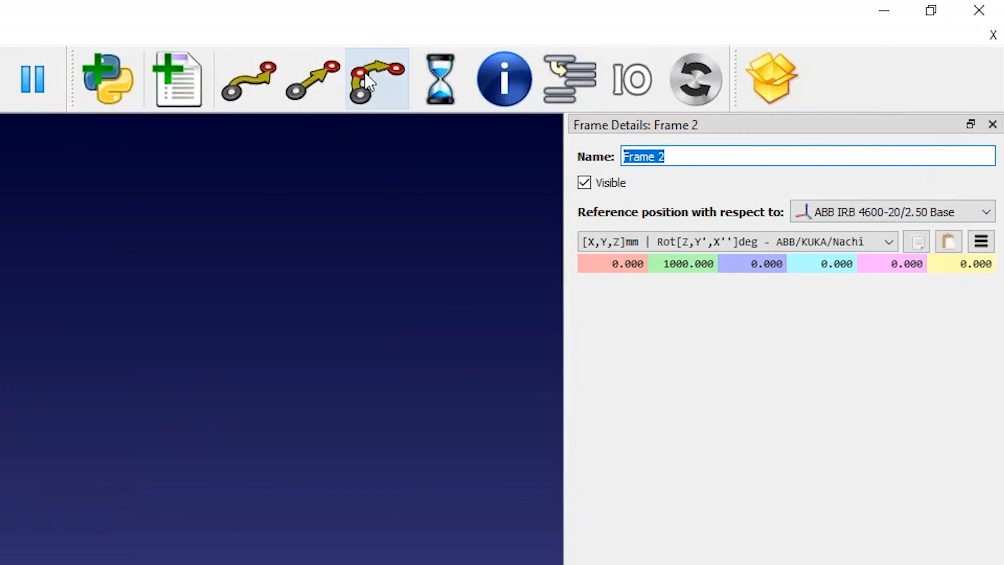
{"action": "type", "text": "WCS"}
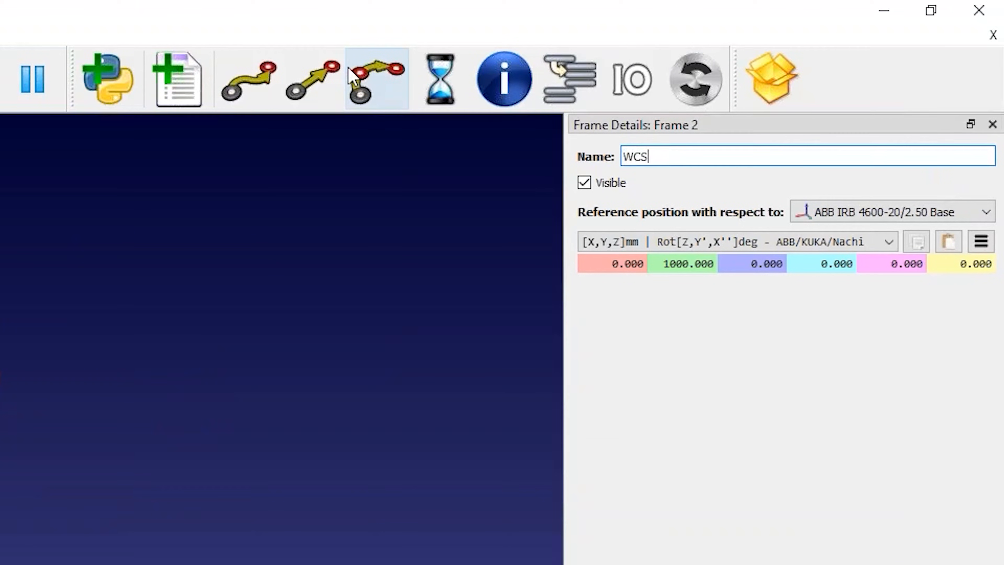
{"action": "double_click", "coordinate": [681, 263]}
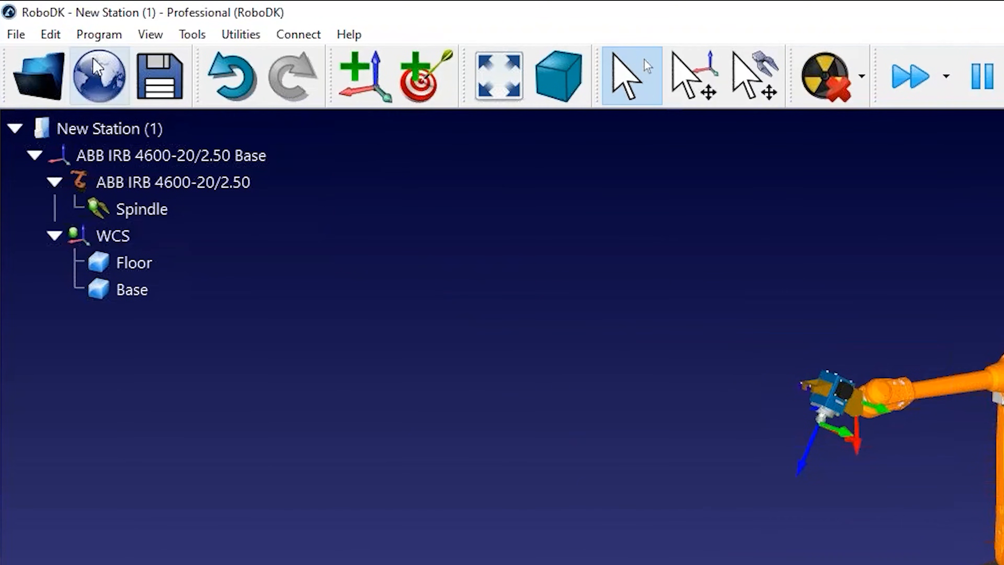
{"action": "left_click", "coordinate": [99, 34]}
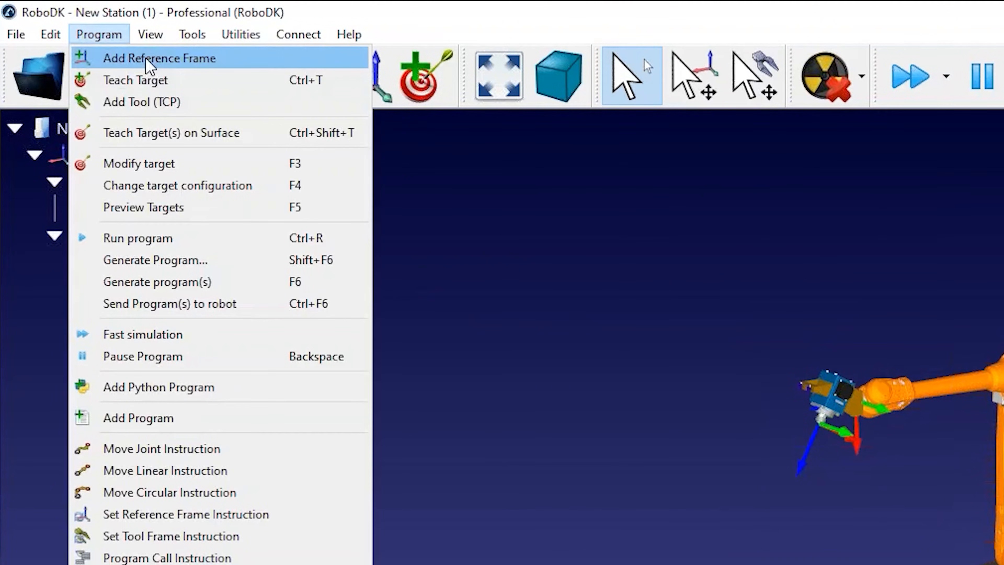
Add a reference frame and rename it Machining Reference
{"action": "left_click", "coordinate": [159, 57]}
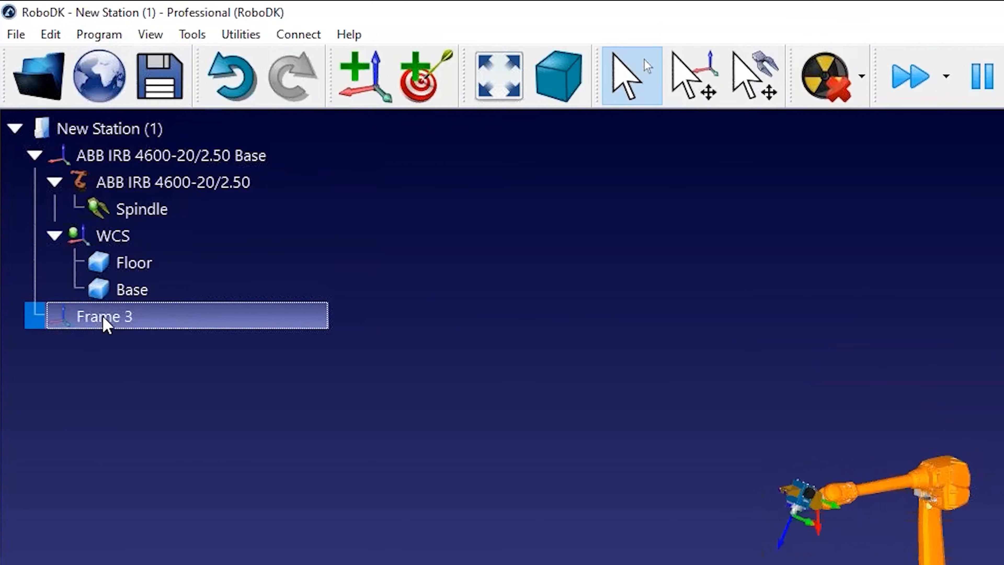
{"action": "type", "text": "Machining Reference"}
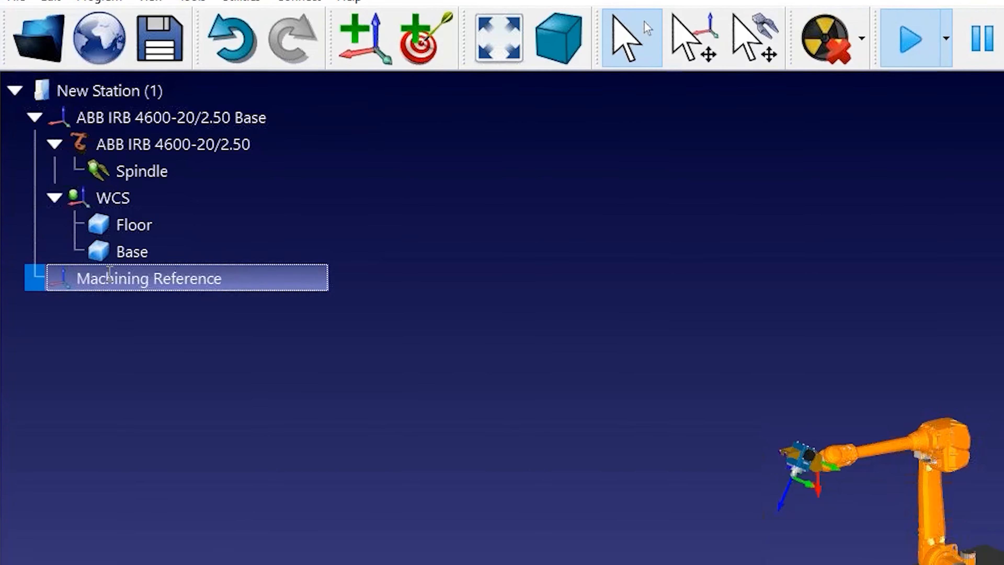
{"action": "right_click", "coordinate": [149, 277]}
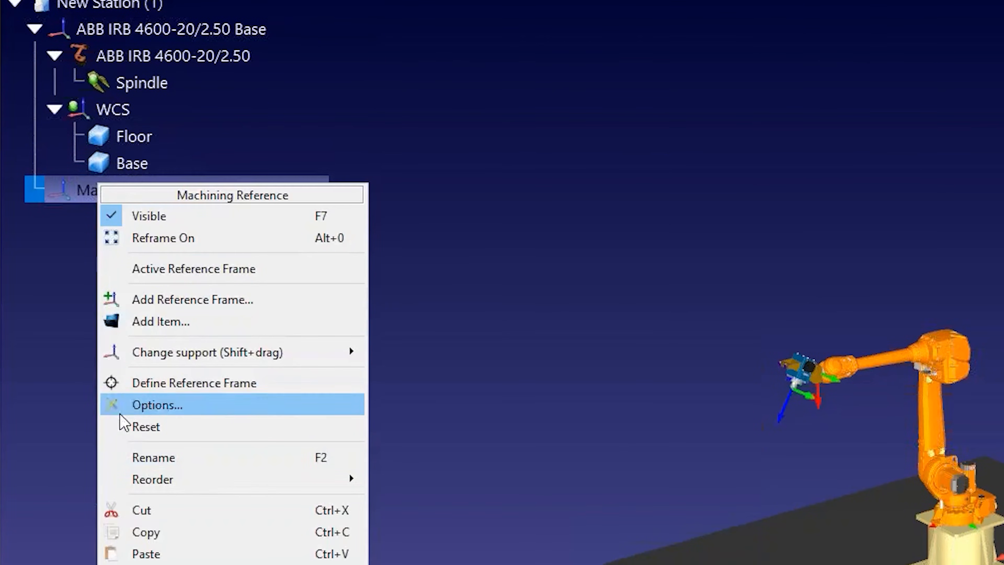
{"action": "left_click", "coordinate": [153, 457]}
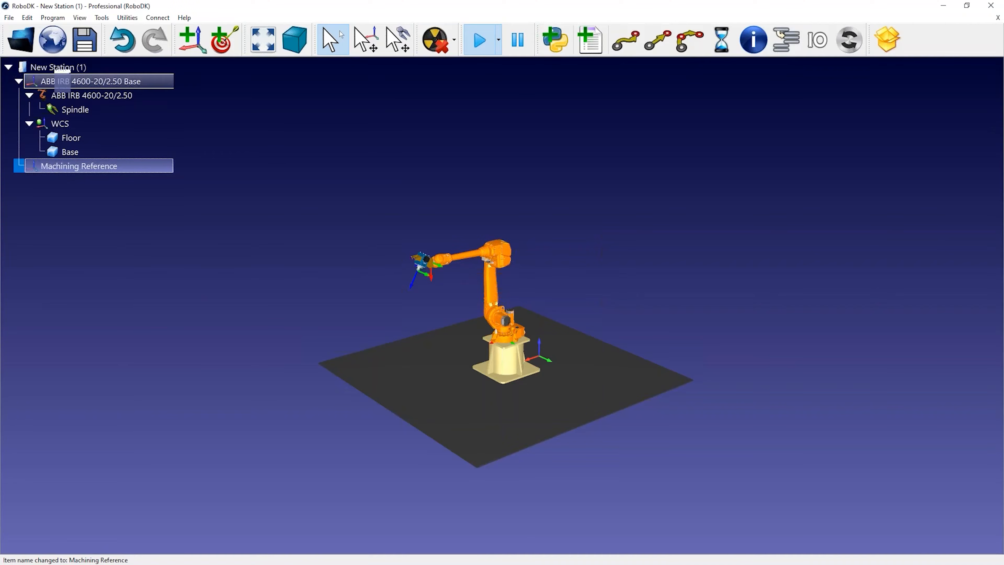
Select the robot base frame and then the Machining Reference frame in the tree
{"action": "left_click", "coordinate": [89, 80]}
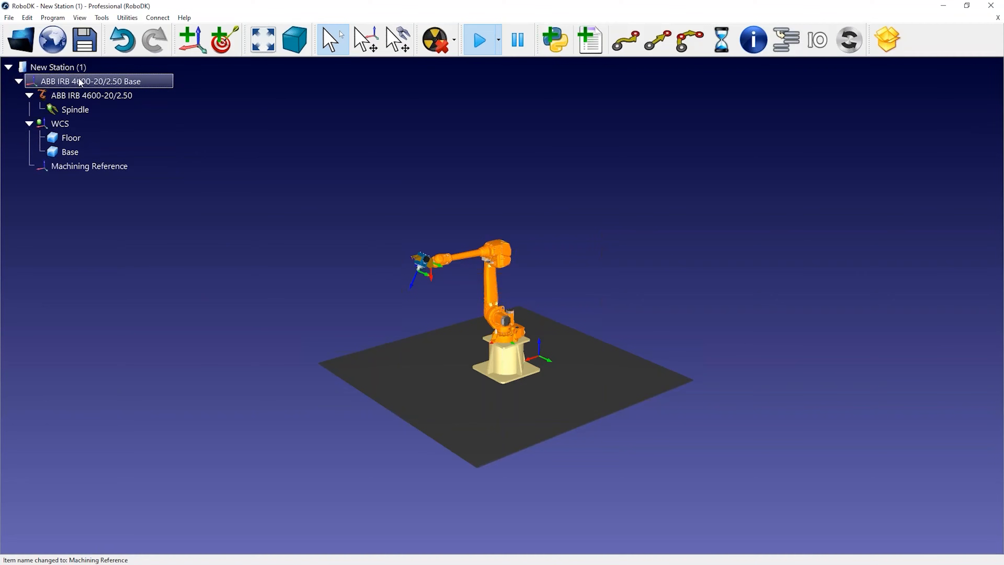
{"action": "left_click", "coordinate": [88, 166]}
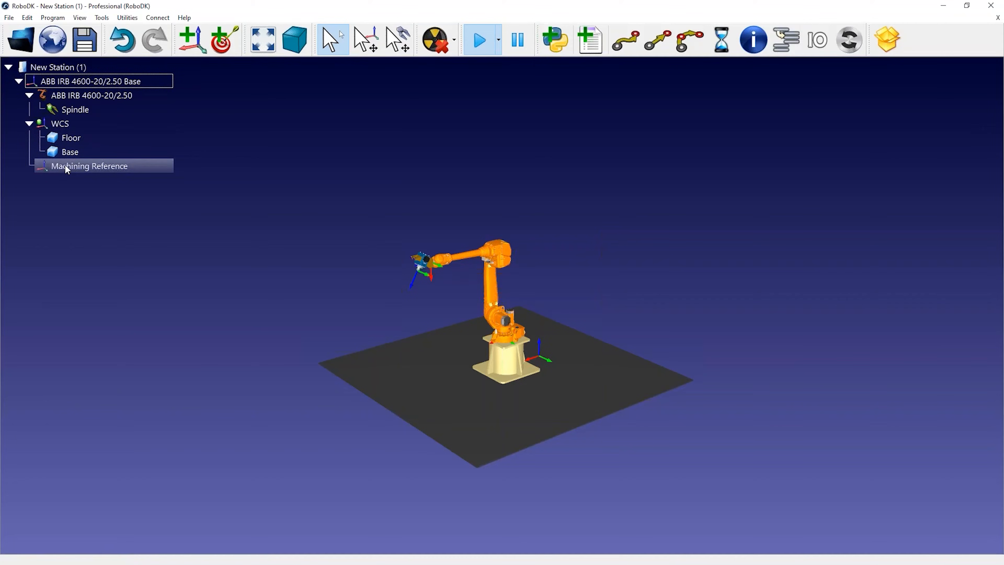
{"action": "left_click", "coordinate": [89, 166]}
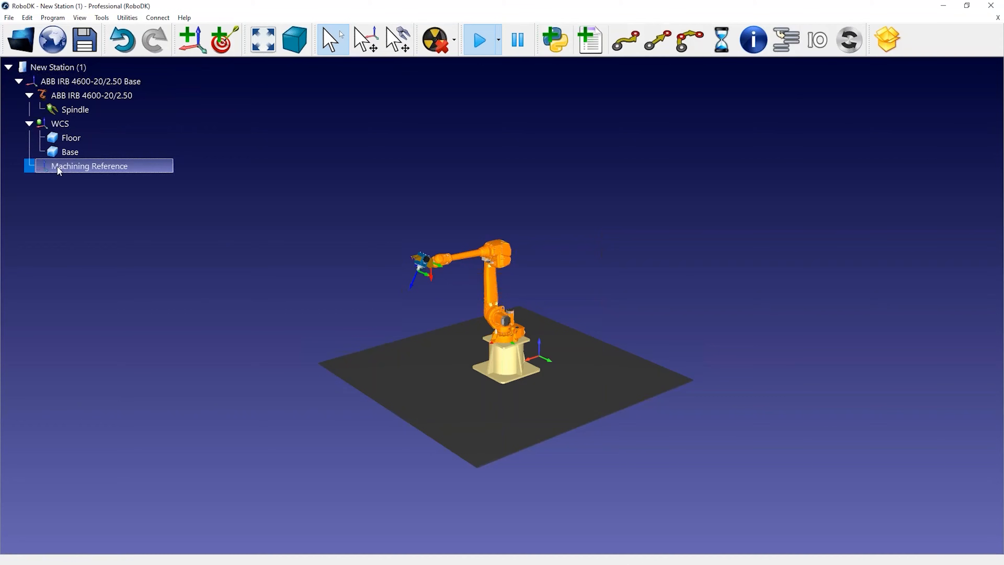
Show Machining Reference placed 1000 mm along Y from the ABB robot base
{"action": "double_click", "coordinate": [89, 166]}
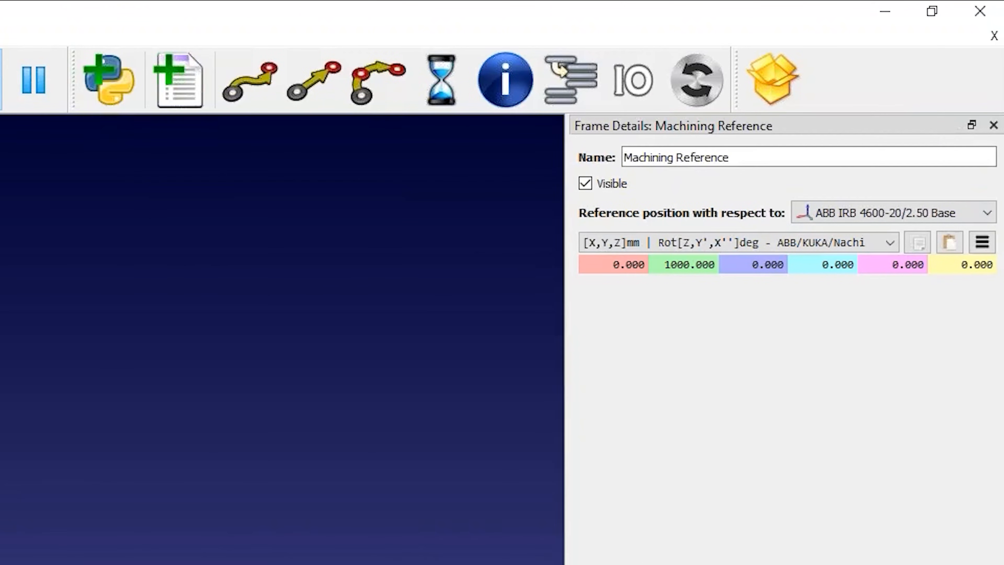
{"action": "mouse_move", "coordinate": [663, 291]}
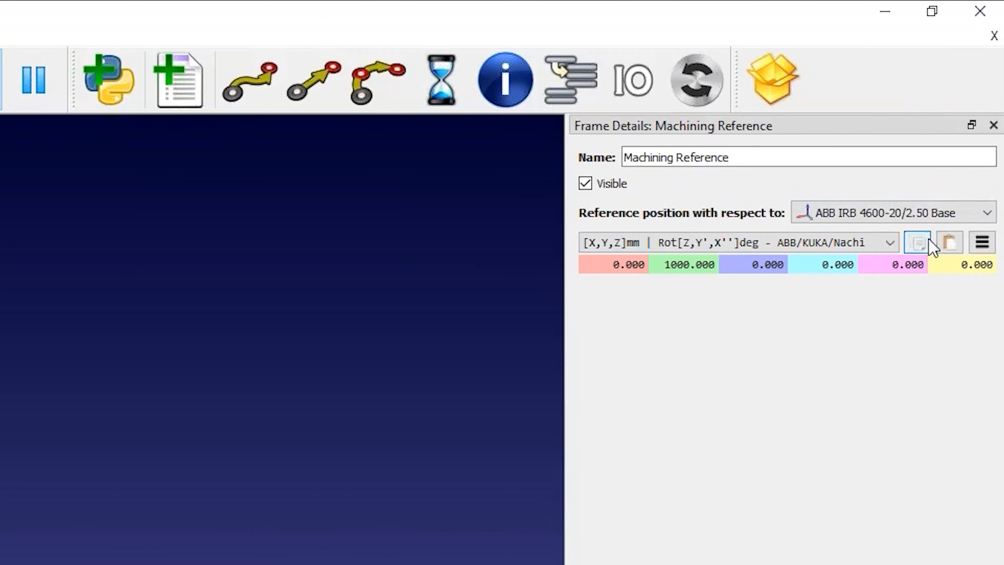
{"action": "mouse_move", "coordinate": [799, 262]}
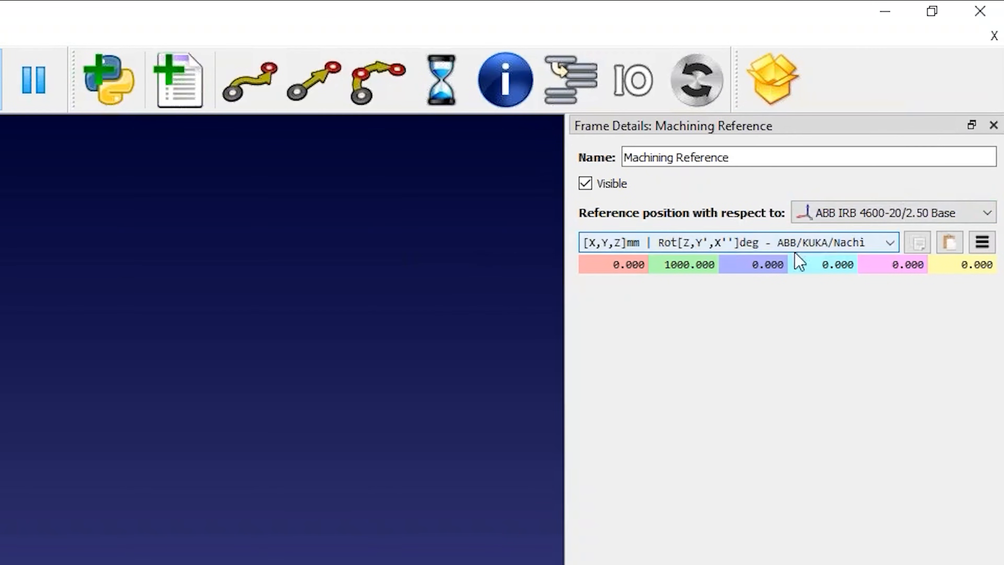
{"action": "key", "text": "alt"}
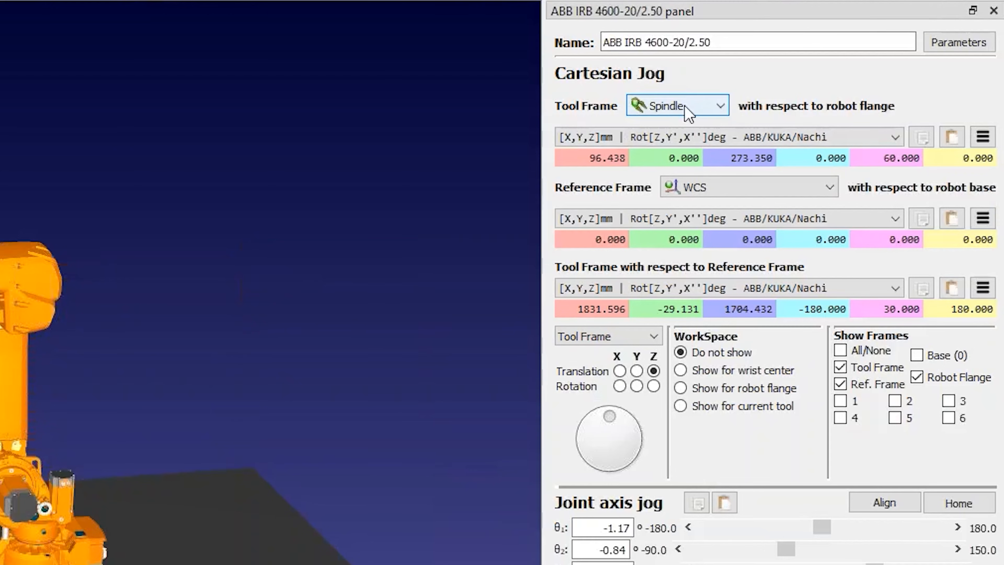
{"action": "mouse_move", "coordinate": [544, 262]}
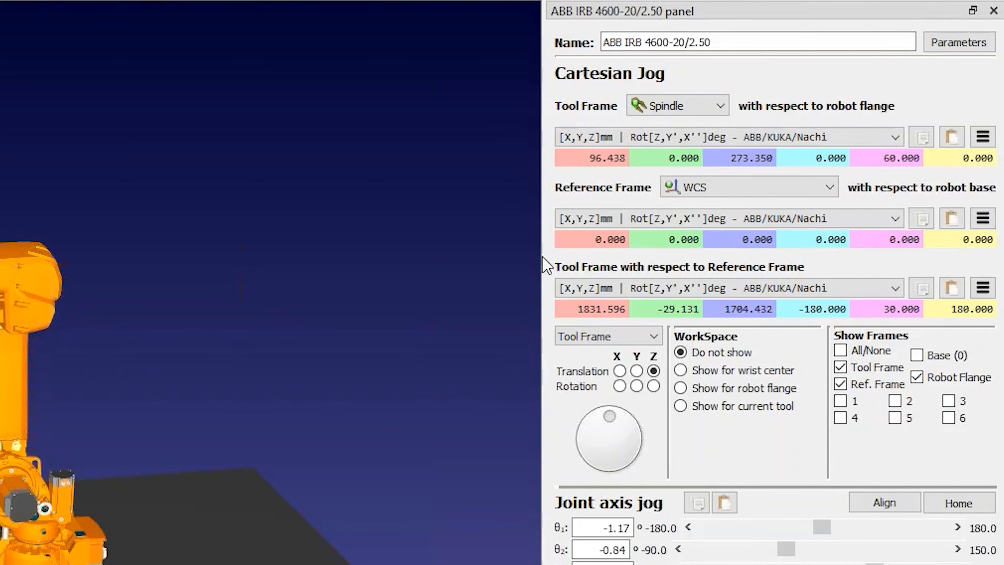
Make Machining Reference the jog reference frame with Spindle as the tool frame
{"action": "left_click", "coordinate": [747, 187]}
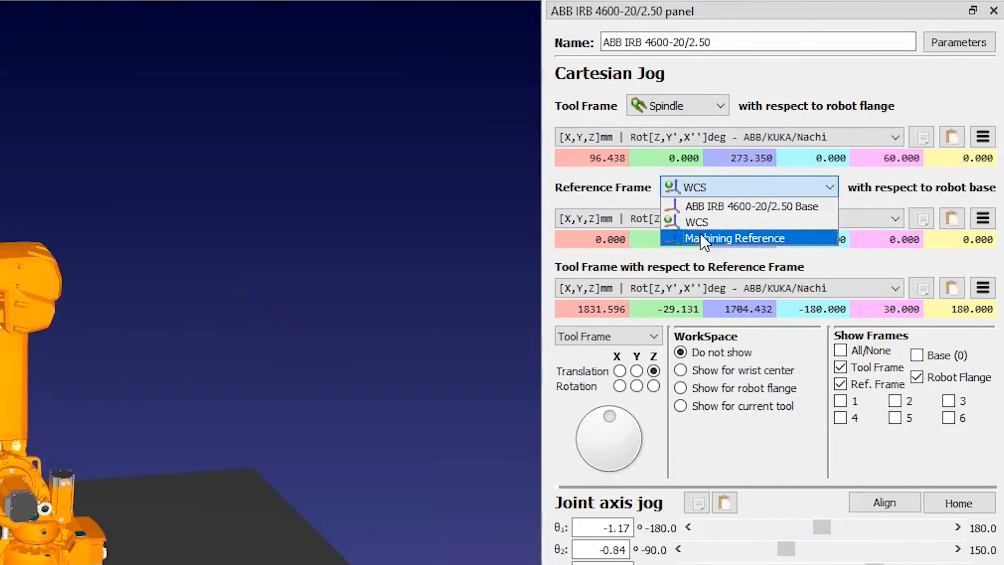
{"action": "mouse_move", "coordinate": [705, 206]}
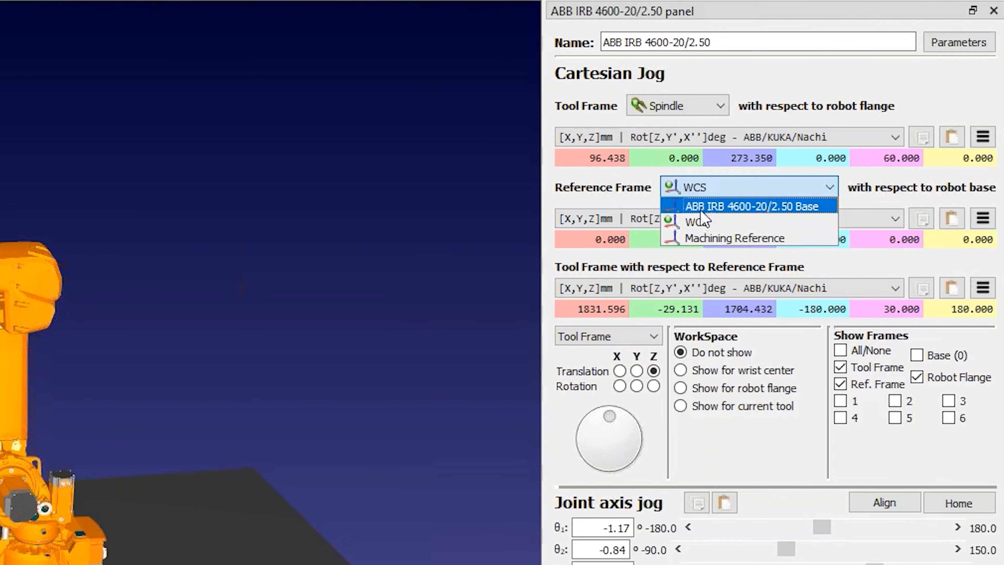
{"action": "left_click", "coordinate": [749, 238]}
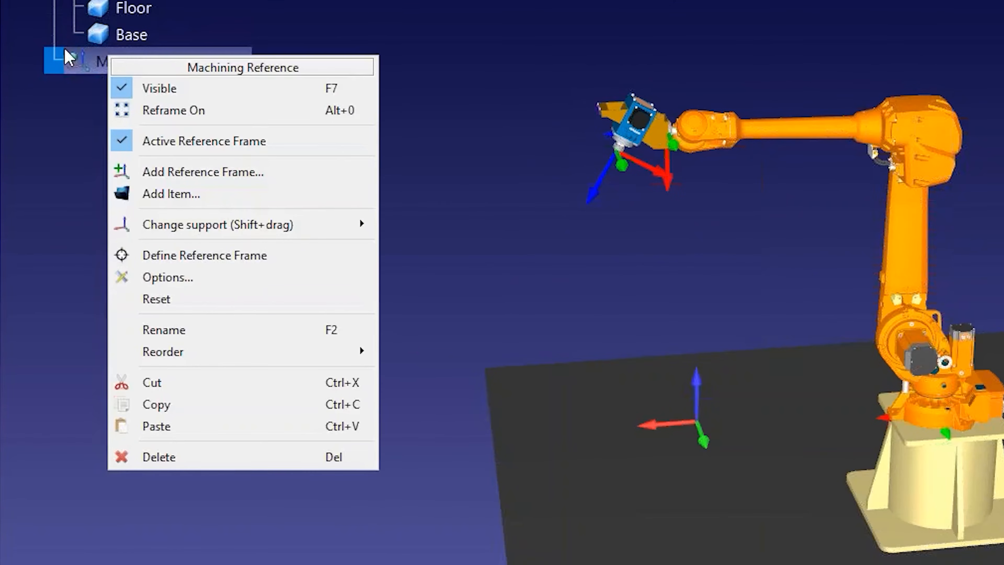
{"action": "mouse_move", "coordinate": [203, 160]}
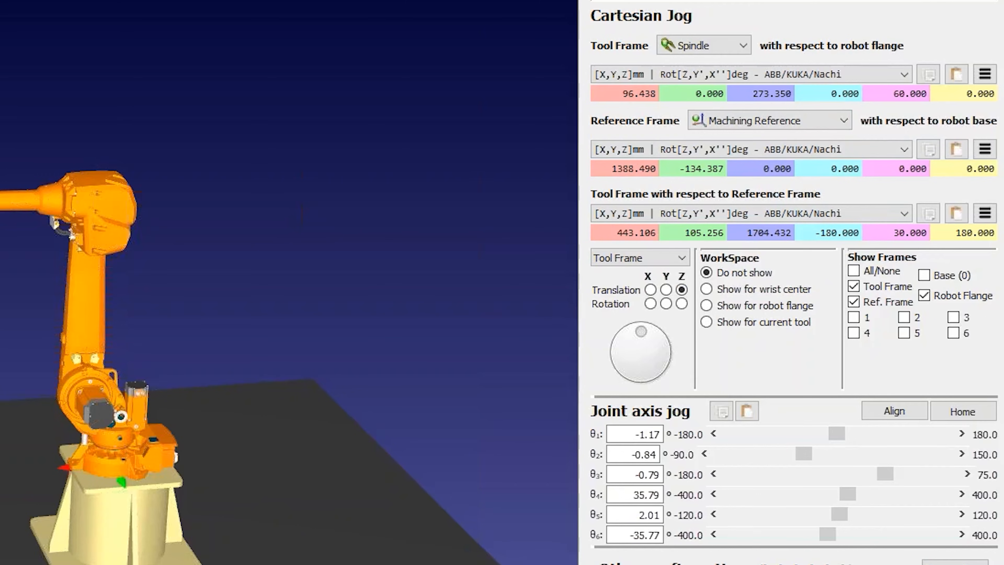
{"action": "mouse_move", "coordinate": [463, 272]}
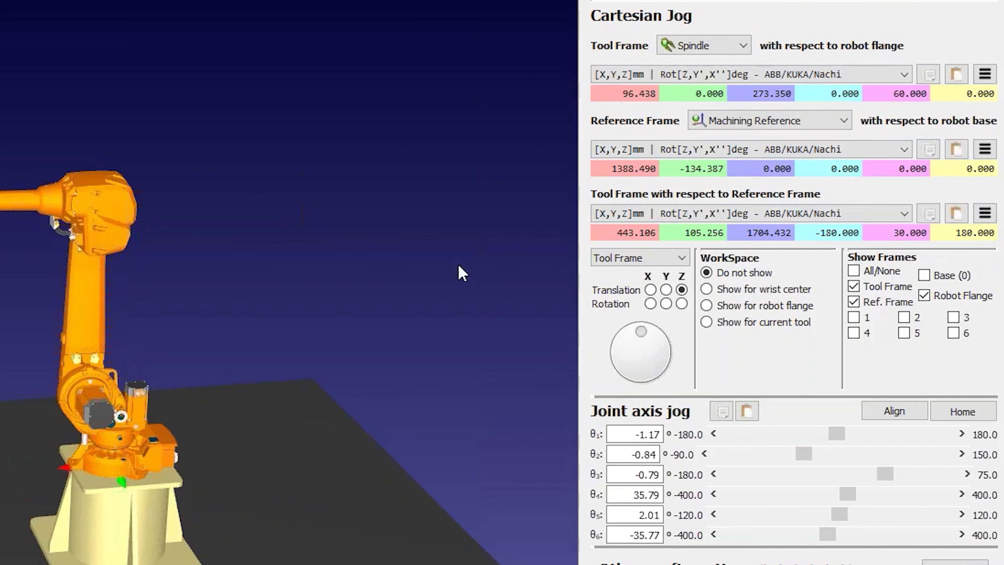
{"action": "mouse_move", "coordinate": [938, 269]}
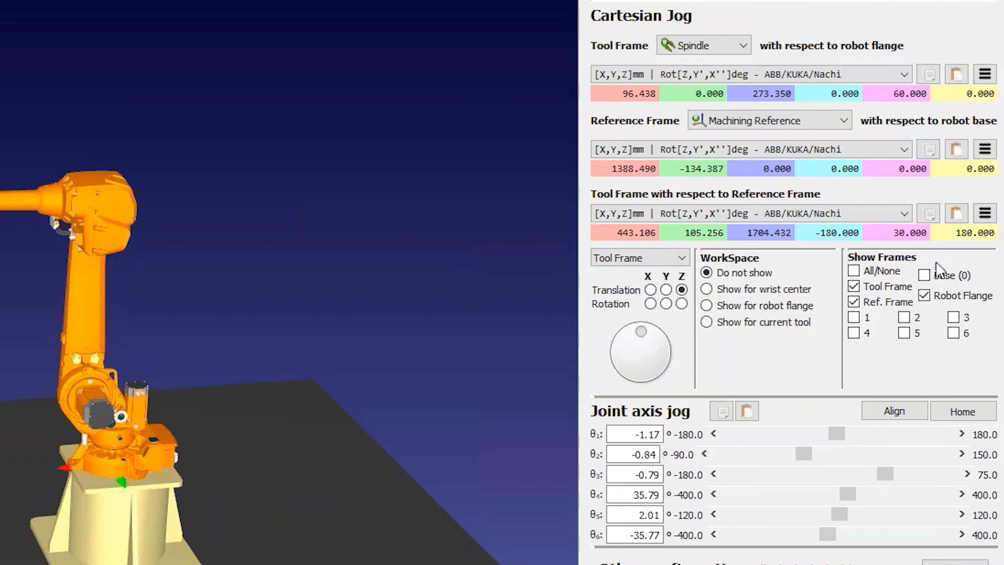
{"action": "mouse_move", "coordinate": [579, 441]}
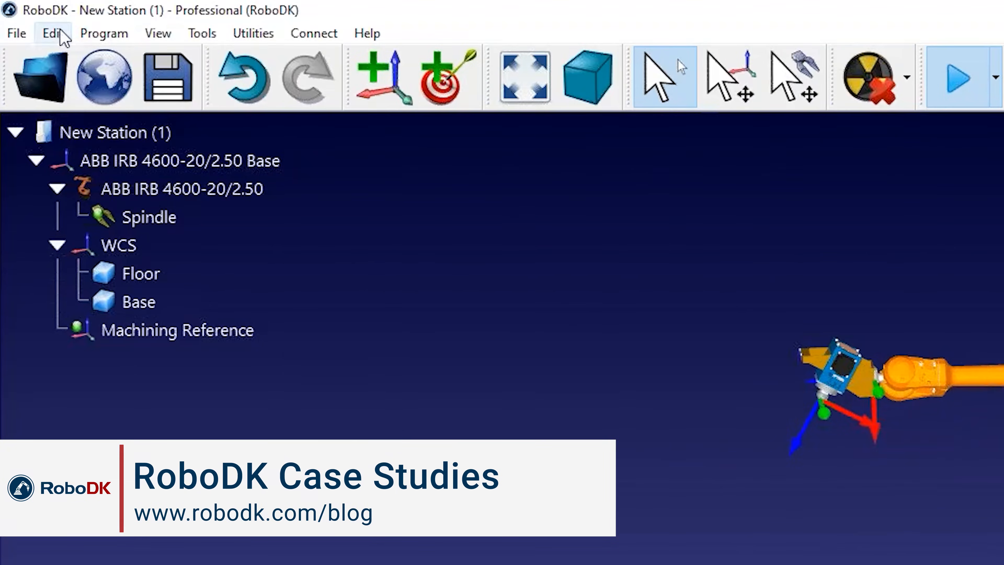
Repost all five operations to CarModel.apt, overwriting the existing file
{"action": "left_click", "coordinate": [17, 32]}
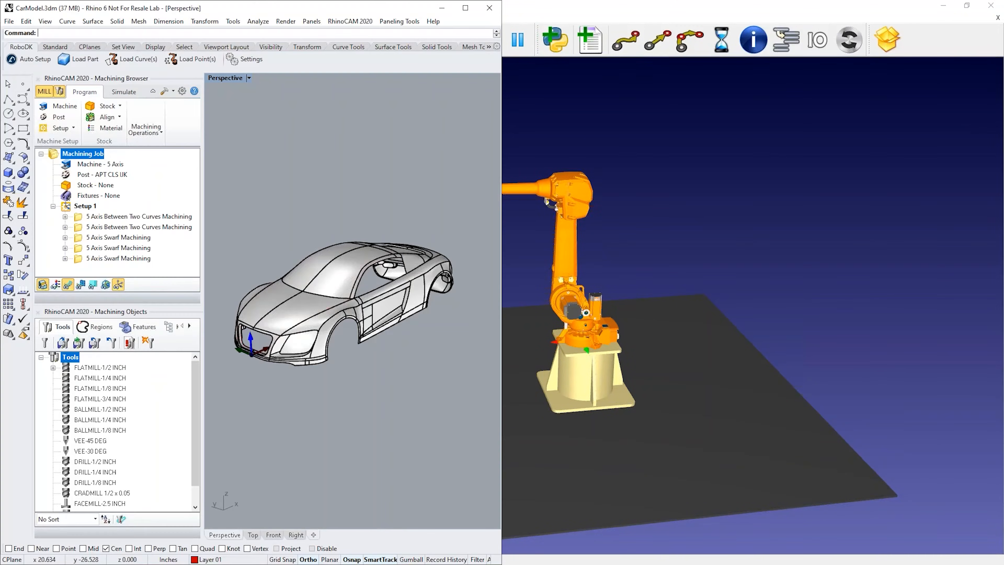
{"action": "right_click", "coordinate": [82, 154]}
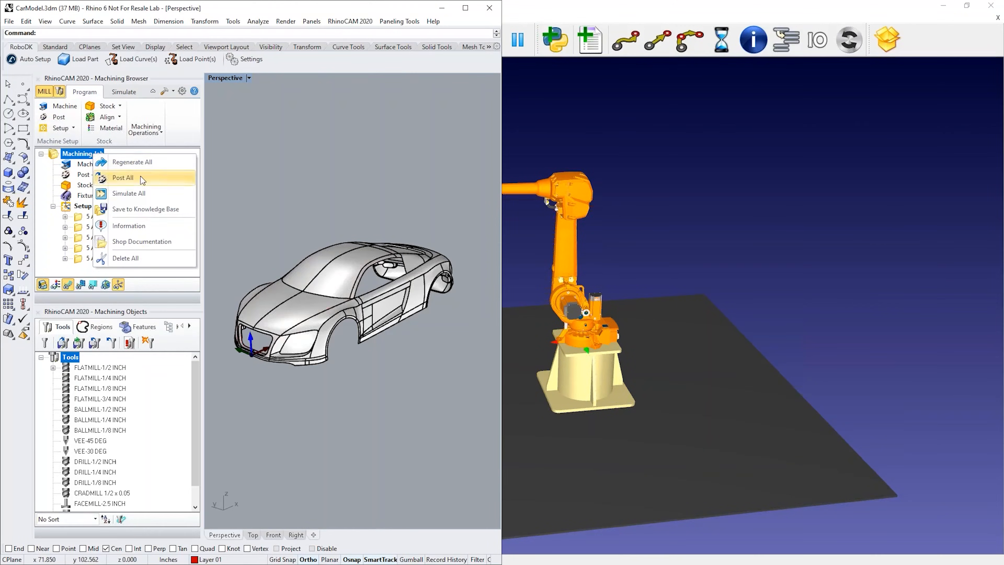
{"action": "left_click", "coordinate": [123, 178]}
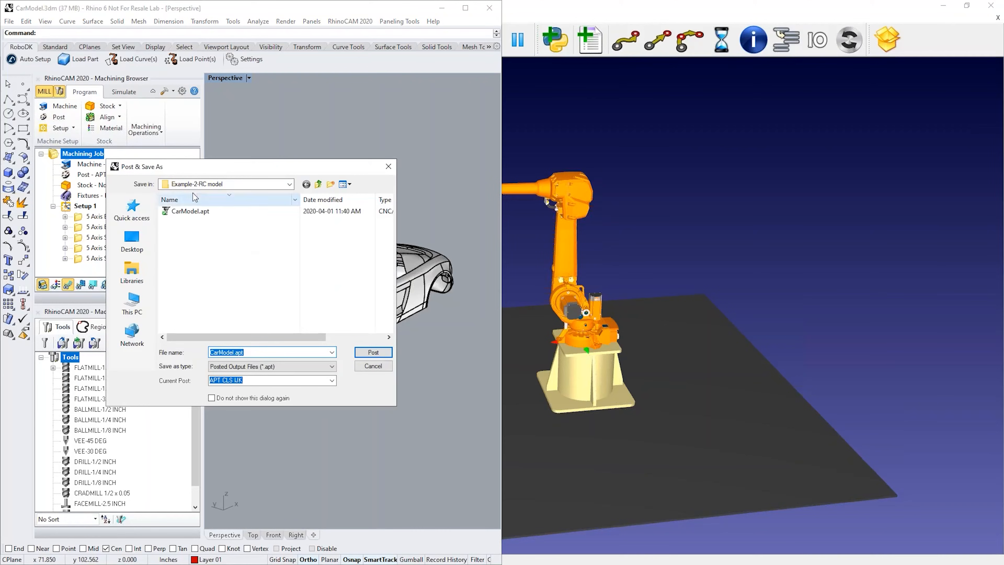
{"action": "left_click", "coordinate": [373, 352]}
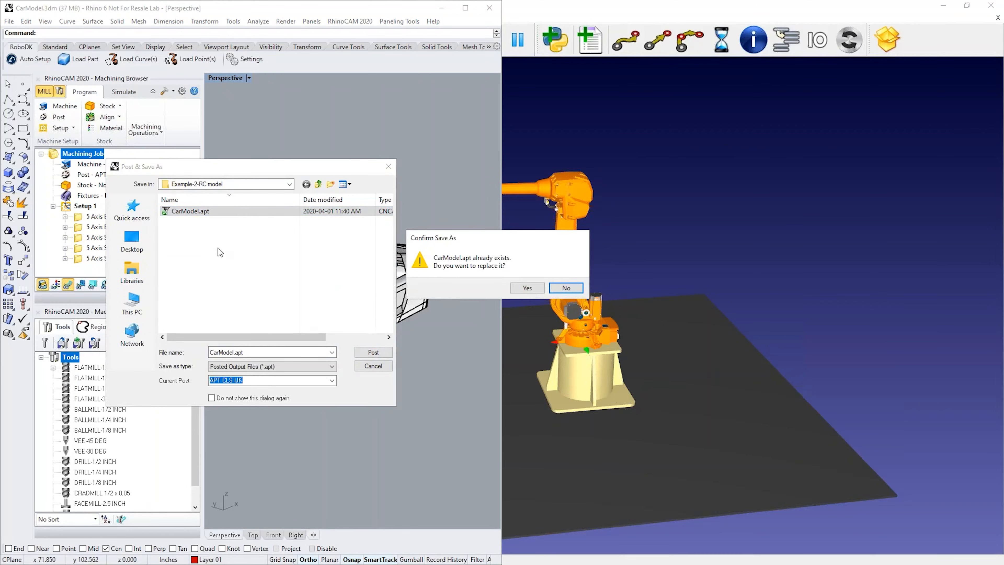
{"action": "left_click", "coordinate": [526, 288]}
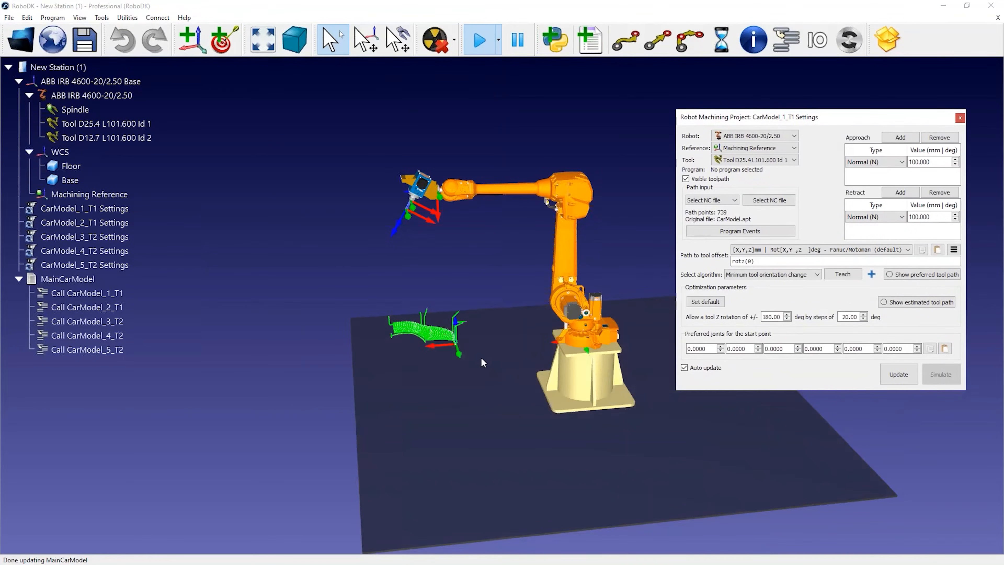
Solve CarModel_1_T1 and update programs for all selected machining projects
{"action": "left_click", "coordinate": [898, 374]}
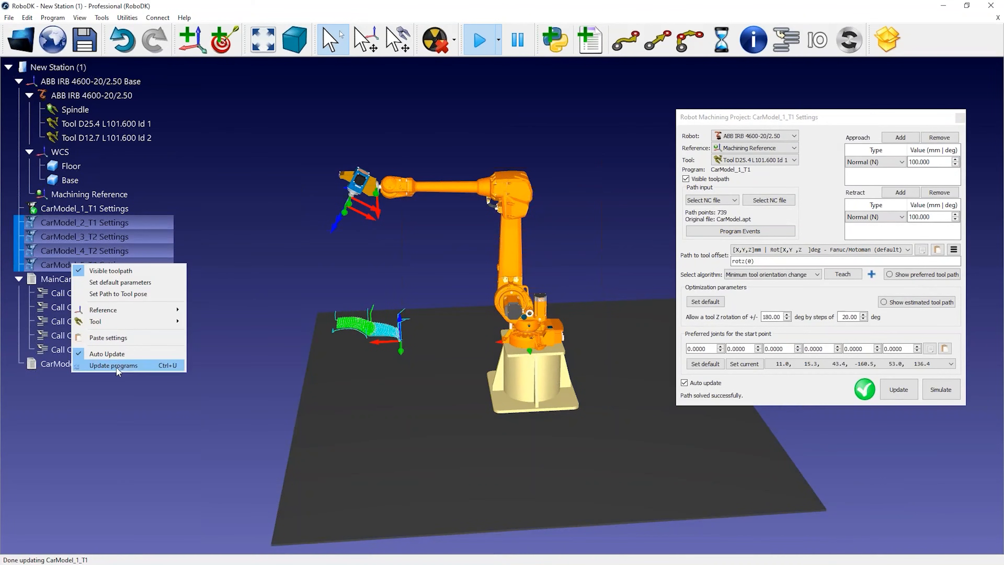
{"action": "left_click", "coordinate": [113, 365]}
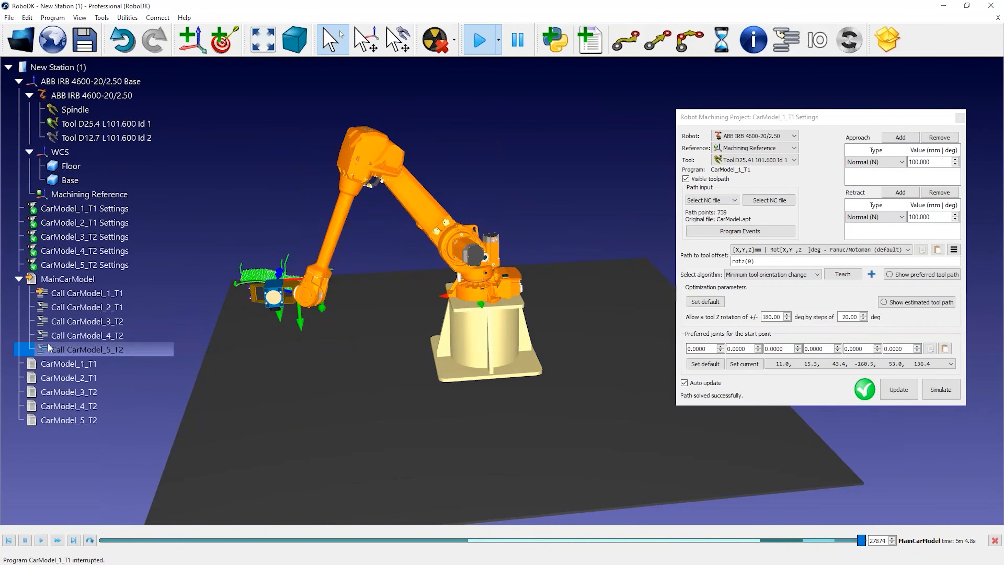
Generate the ABB robot program for MainCarModel from the station tree
{"action": "right_click", "coordinate": [68, 278]}
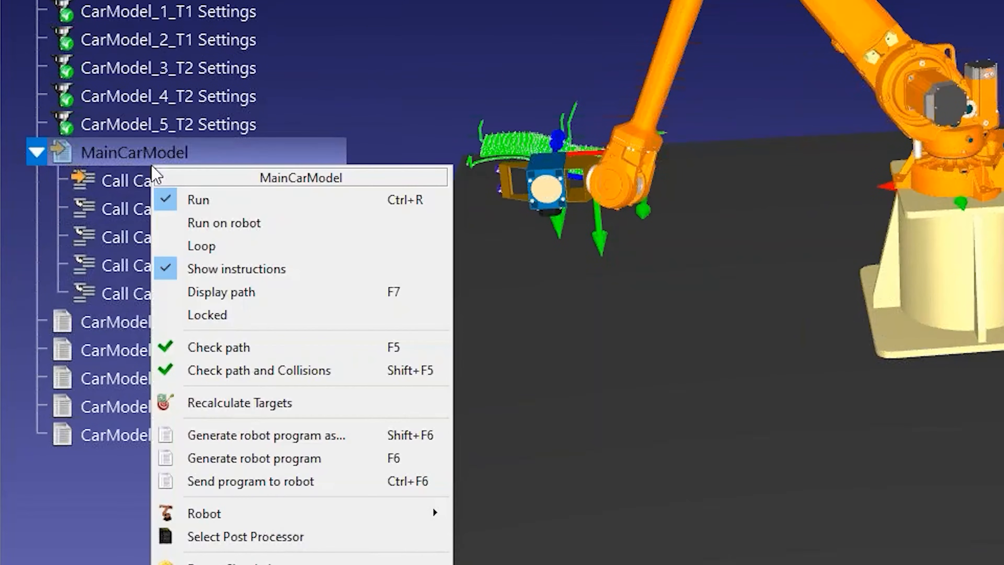
{"action": "left_click", "coordinate": [254, 458]}
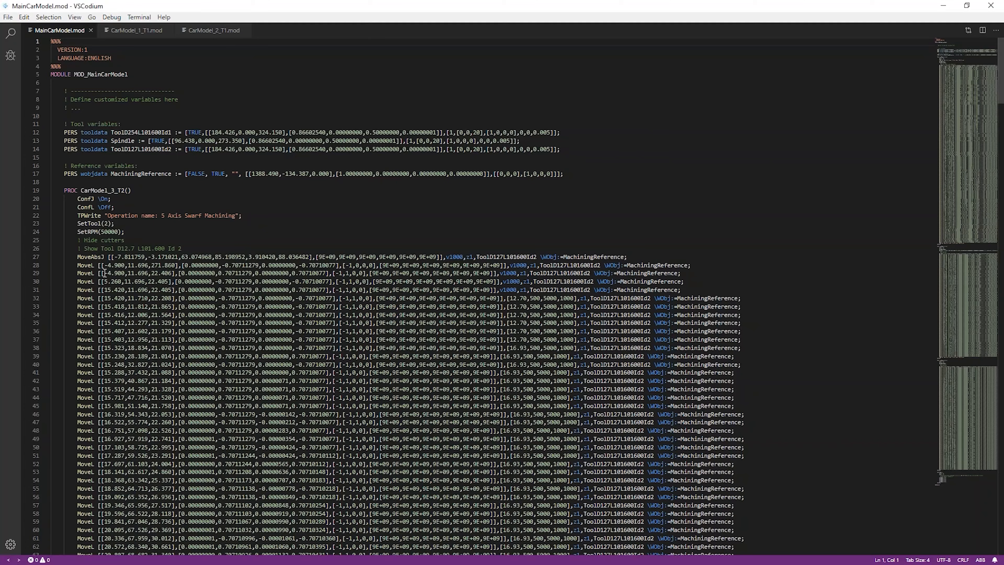
Inspect MainCarModel.mod in VSCodium down to PROC Main calling the five CarModel routines
{"action": "left_click", "coordinate": [95, 74]}
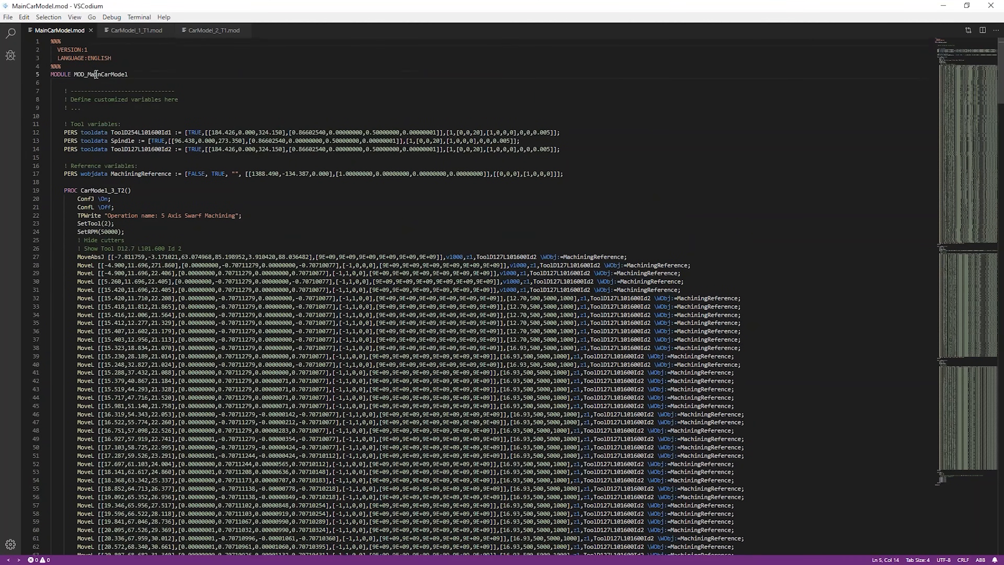
{"action": "double_click", "coordinate": [100, 74]}
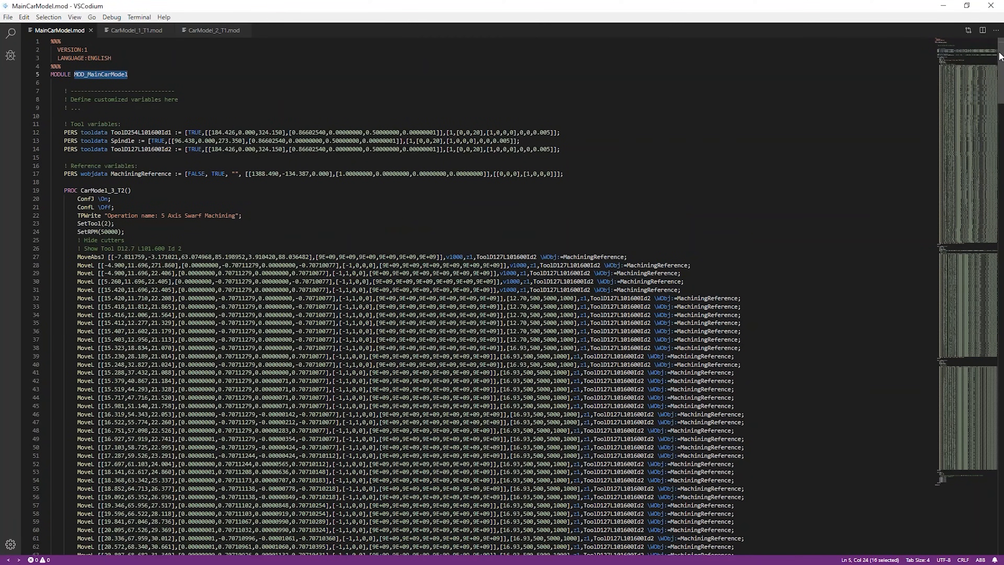
{"action": "scroll", "scroll_direction": "down", "scroll_amount": 3}
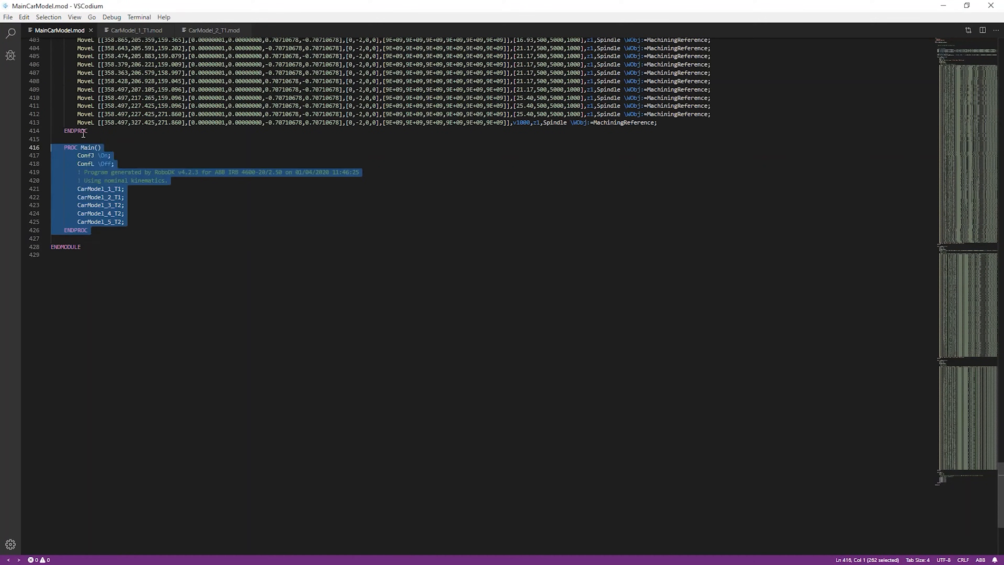
{"action": "scroll", "scroll_direction": "up", "scroll_amount": 3}
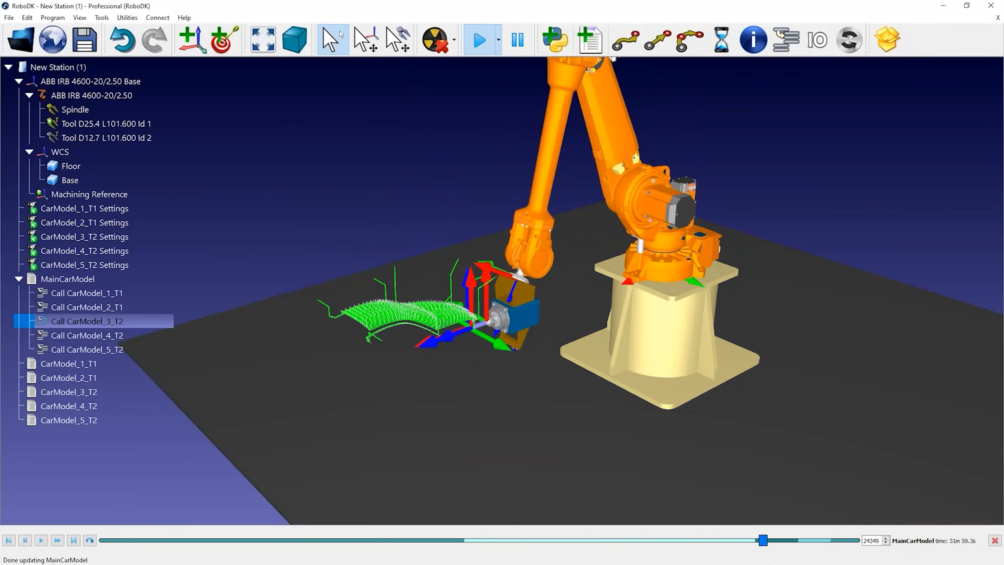
Recompute the CarModel_4_T2 toolpath from its settings and simulate the program
{"action": "left_click", "coordinate": [88, 335]}
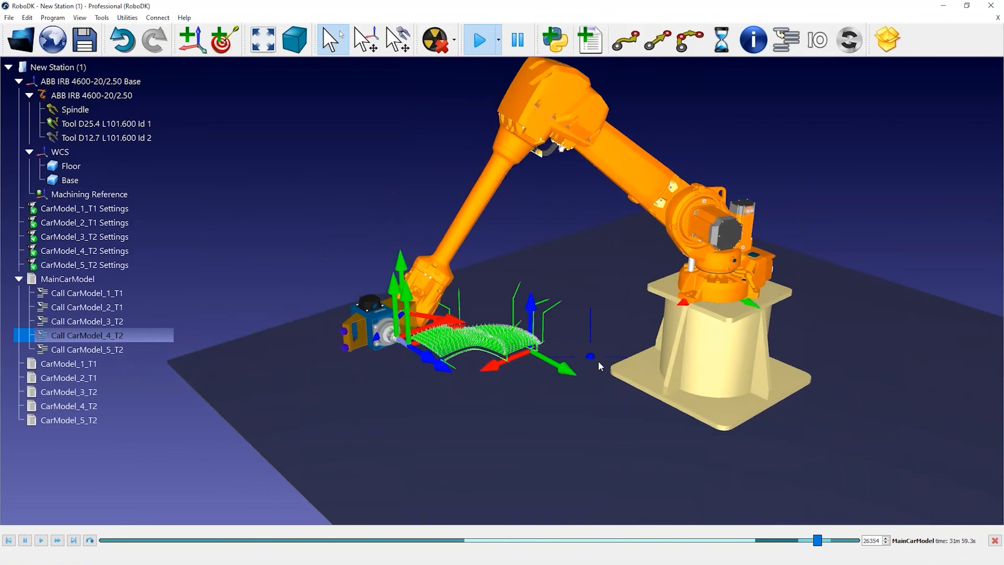
{"action": "key", "text": "alt"}
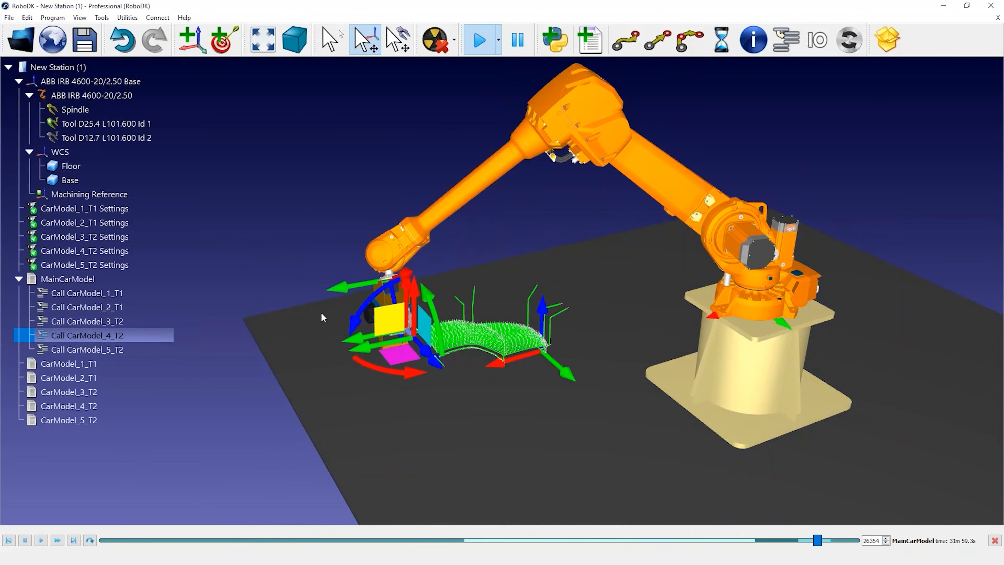
{"action": "double_click", "coordinate": [85, 251]}
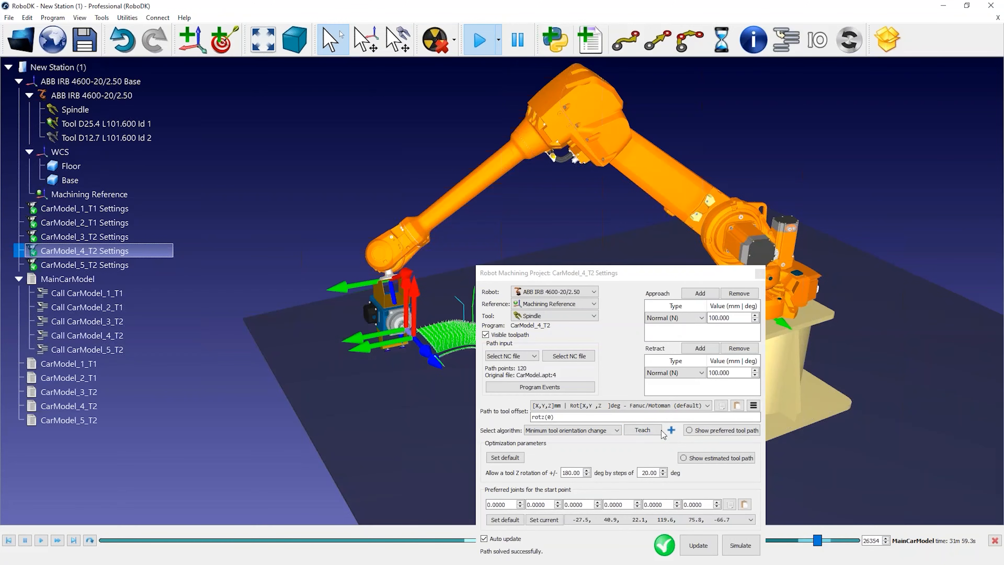
{"action": "left_click", "coordinate": [740, 545]}
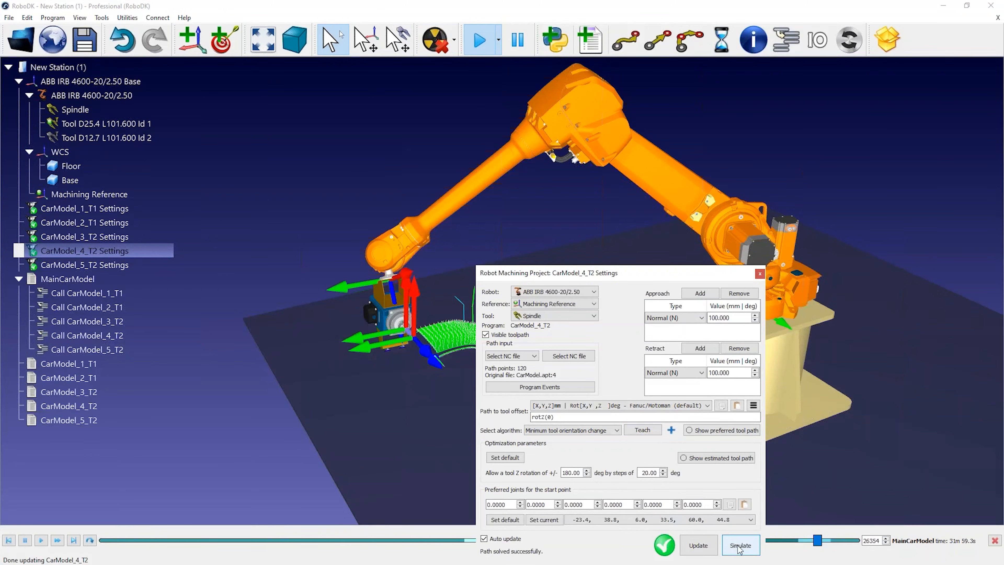
{"action": "left_click", "coordinate": [739, 545]}
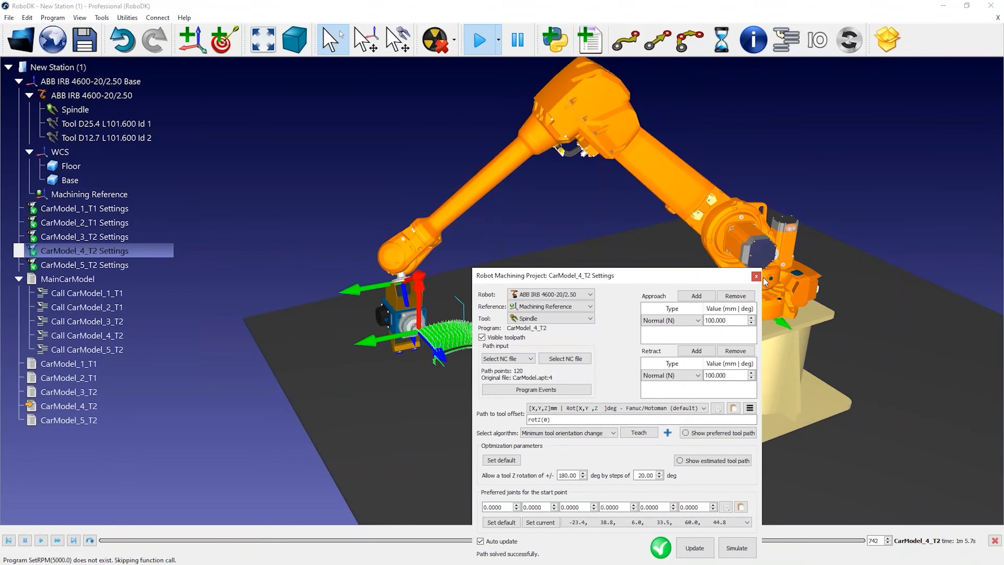
{"action": "right_click", "coordinate": [85, 250]}
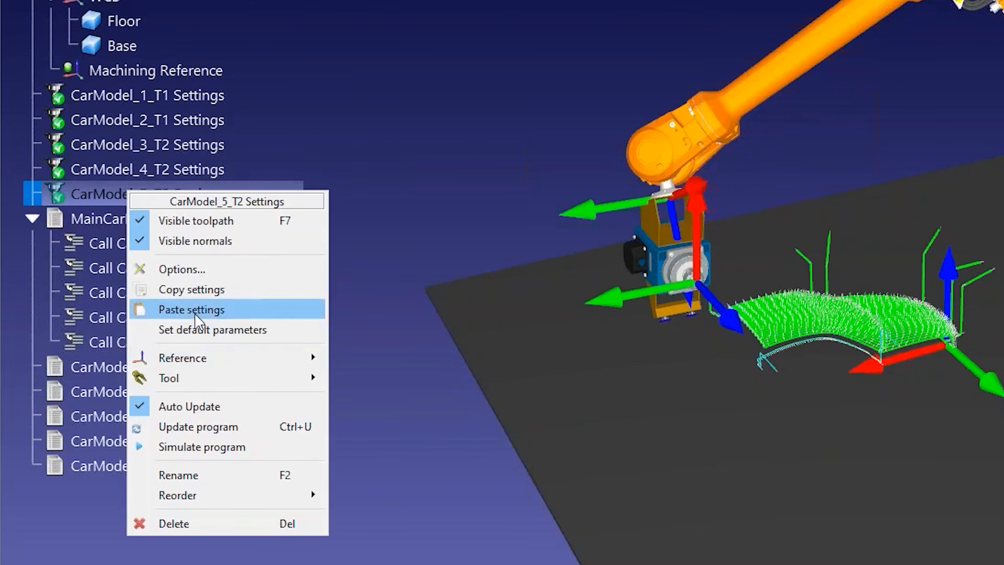
{"action": "mouse_move", "coordinate": [220, 351]}
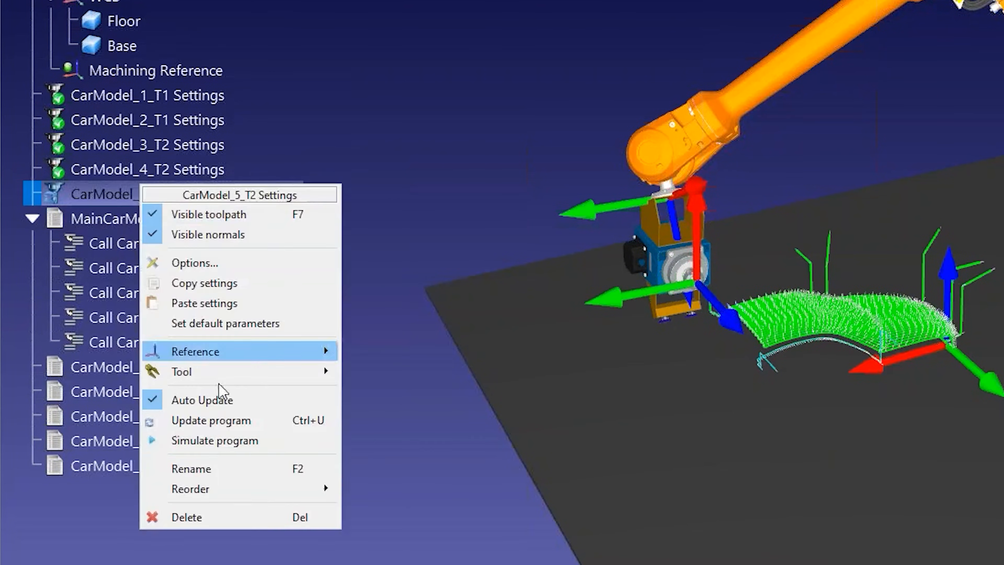
{"action": "left_click", "coordinate": [211, 420]}
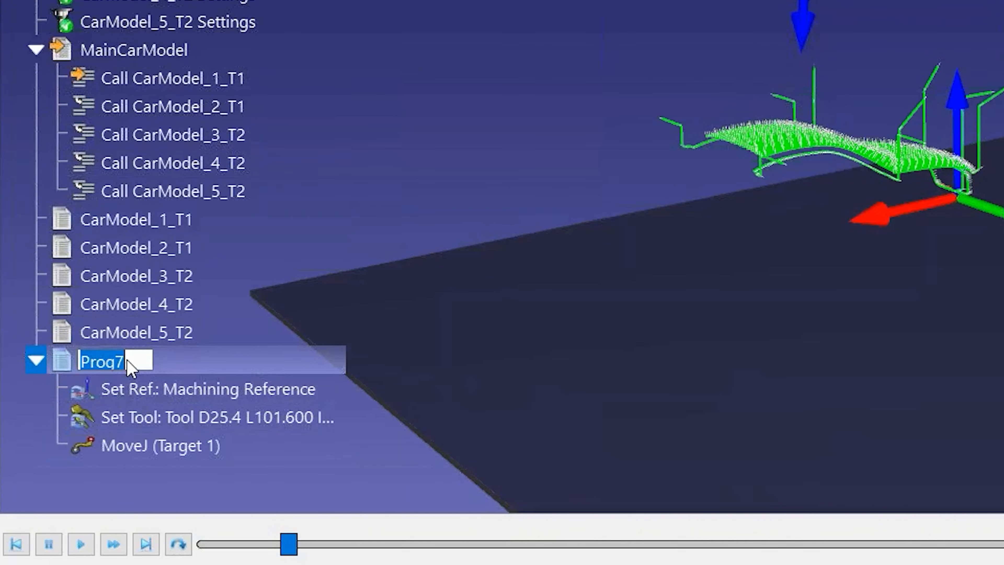
Rename the new Set Ref/Set Tool/MoveJ program to GoHome
{"action": "type", "text": "GoHome"}
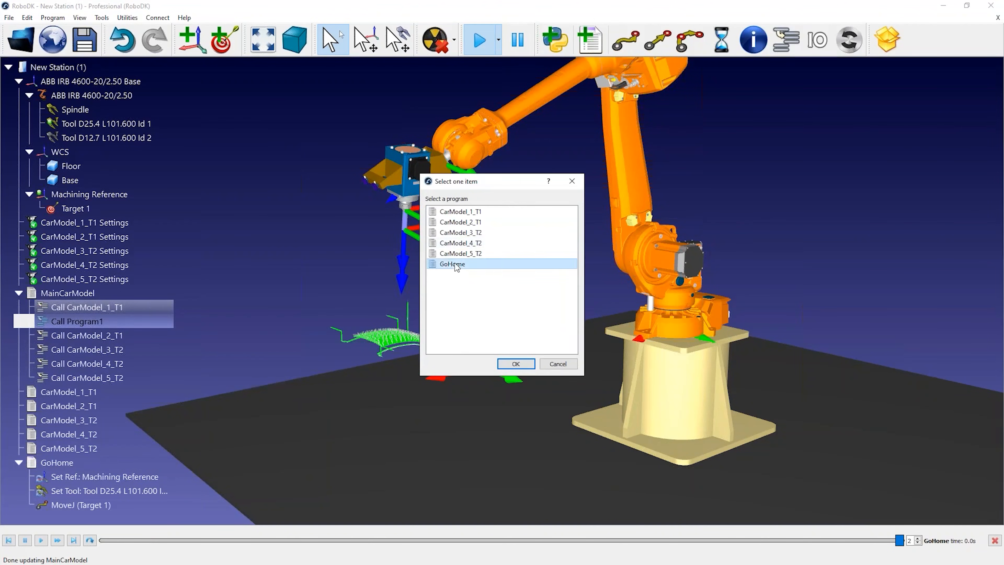
Choose GoHome as the called program and begin adding the next GoHome call
{"action": "left_click", "coordinate": [515, 364]}
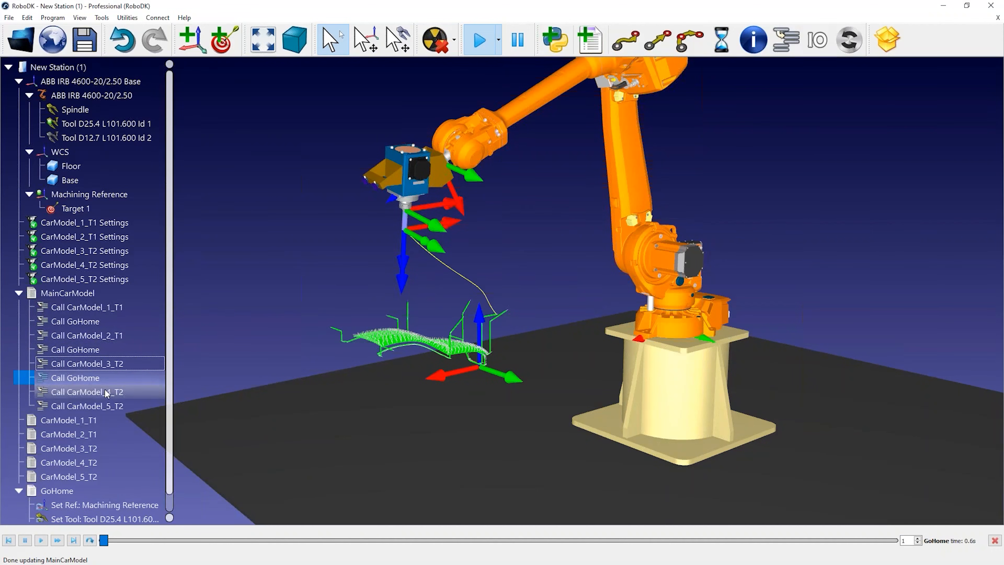
{"action": "right_click", "coordinate": [68, 293]}
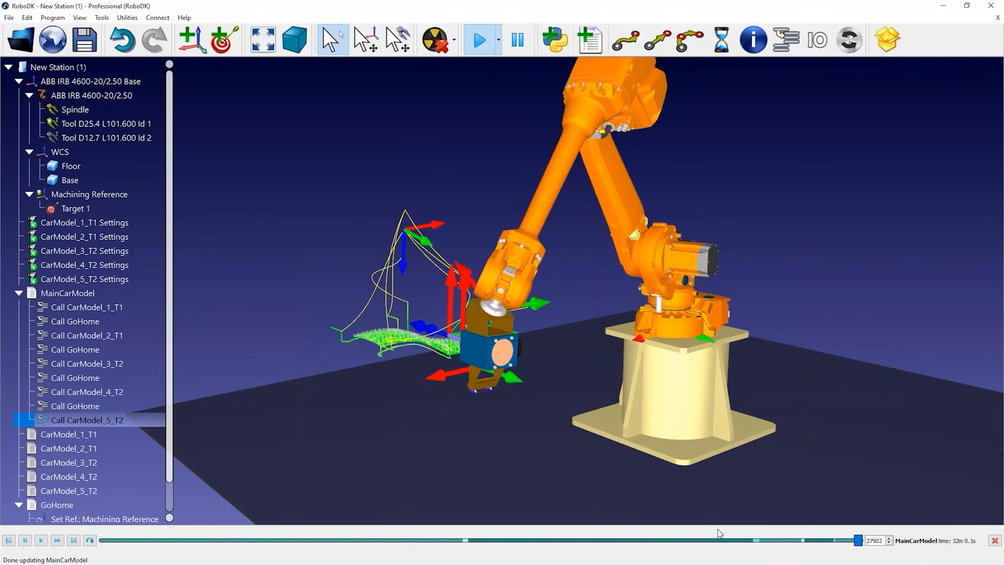
{"action": "mouse_move", "coordinate": [406, 376]}
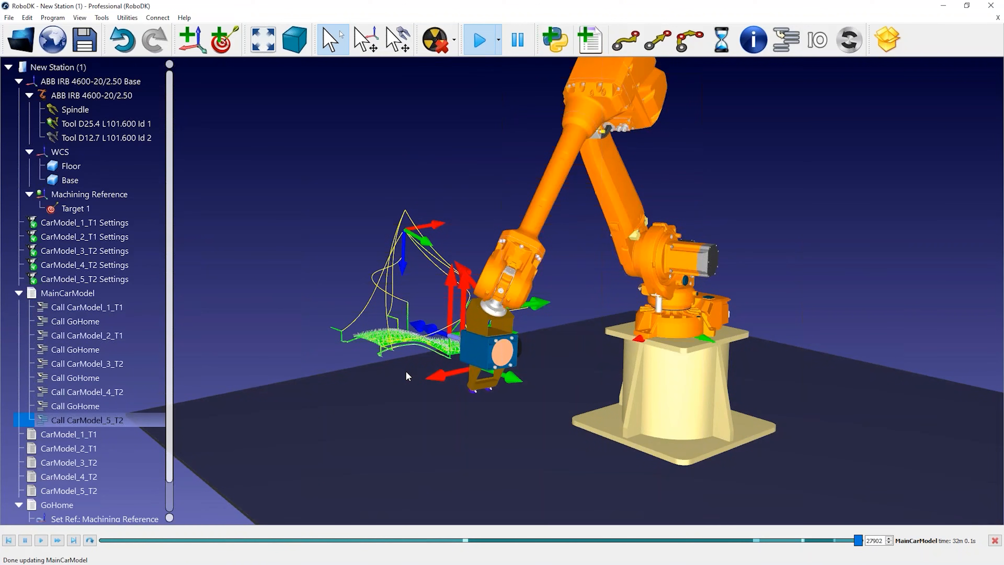